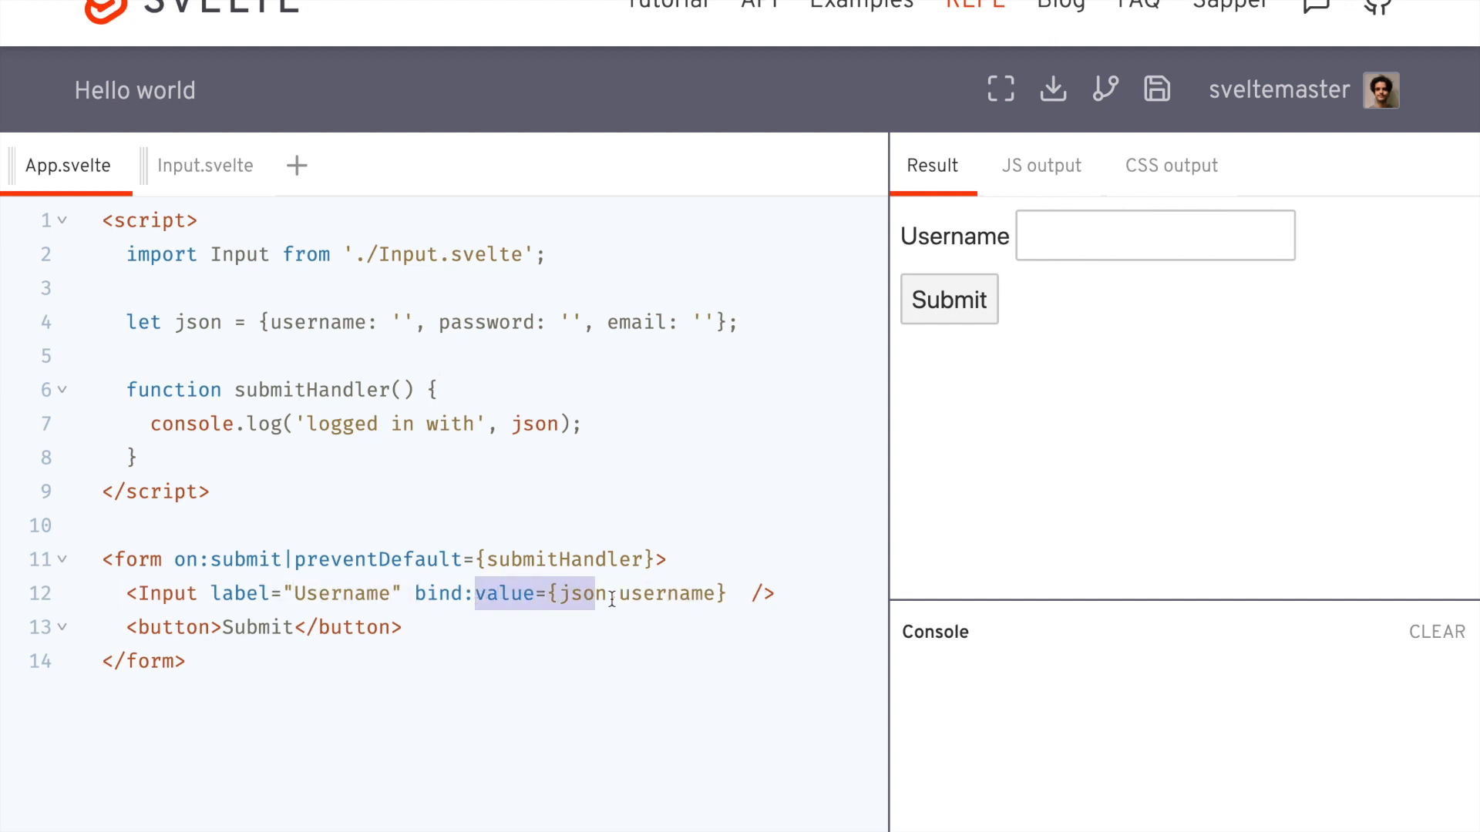
# Step: Review Input.svelte's fixed type="text" and test-type 'sdfs' into the Username preview field
pyautogui.click(210, 165)
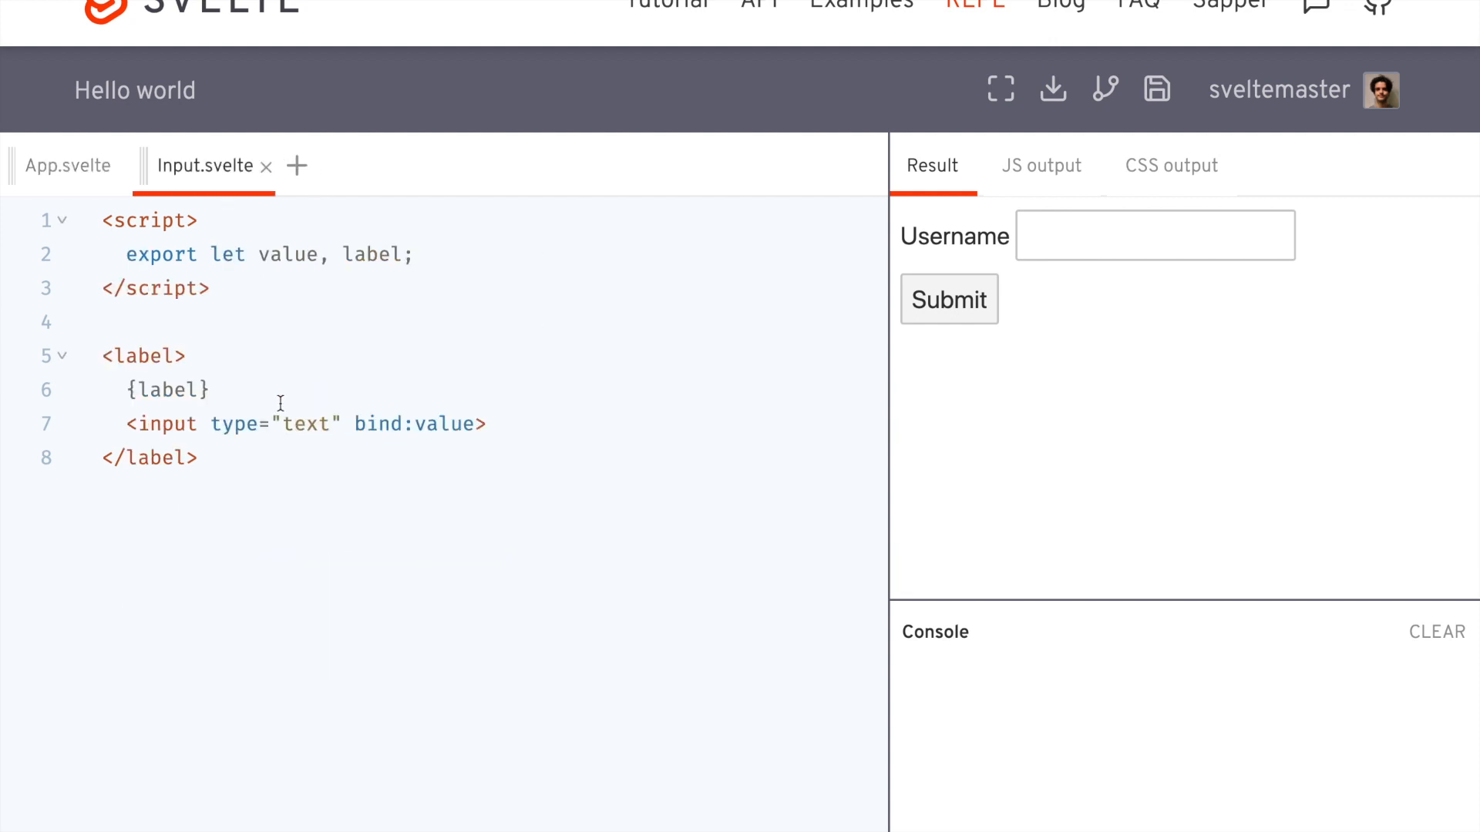
pyautogui.doubleClick(231, 424)
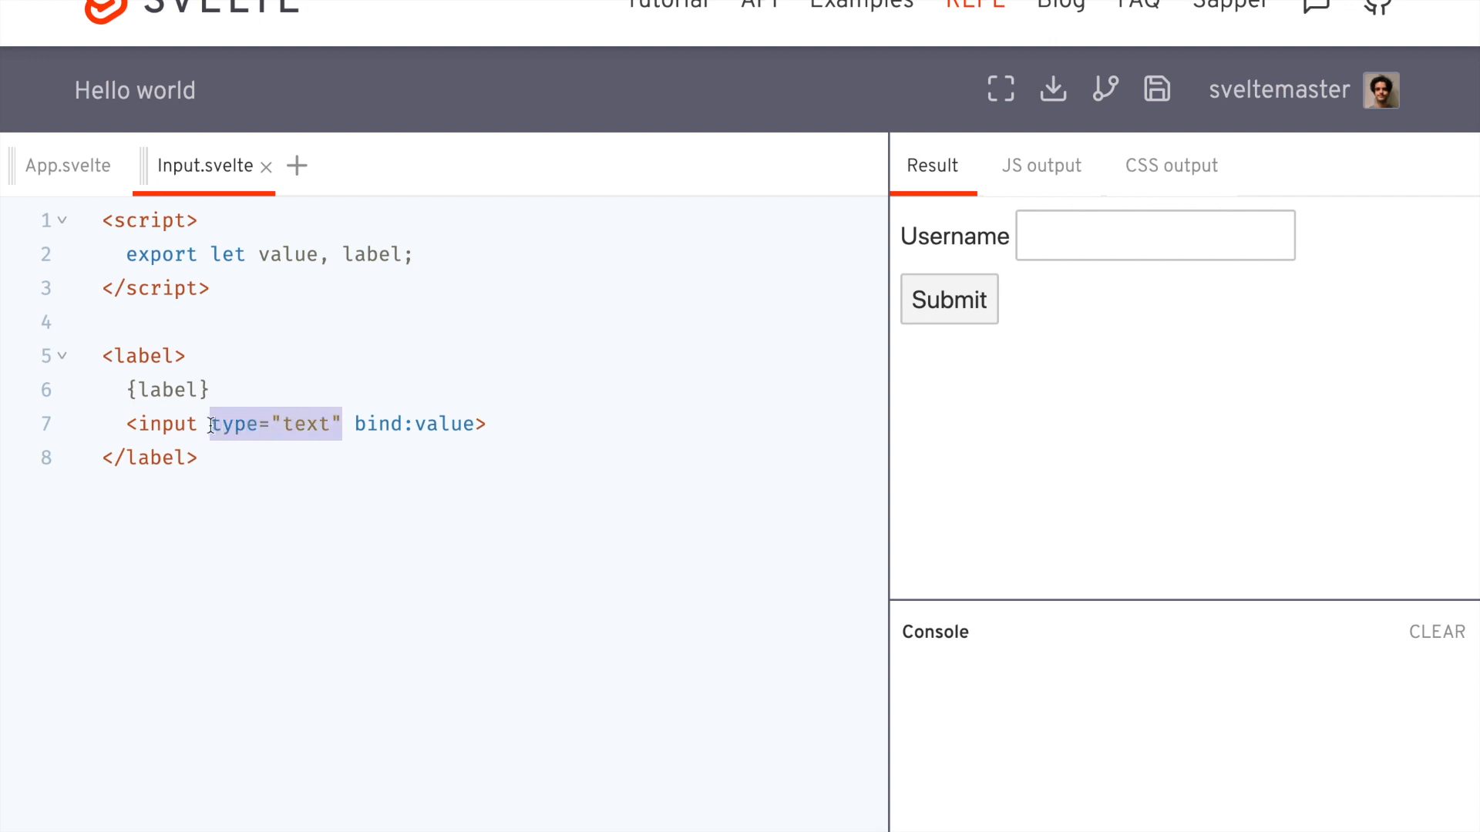
pyautogui.click(1154, 234)
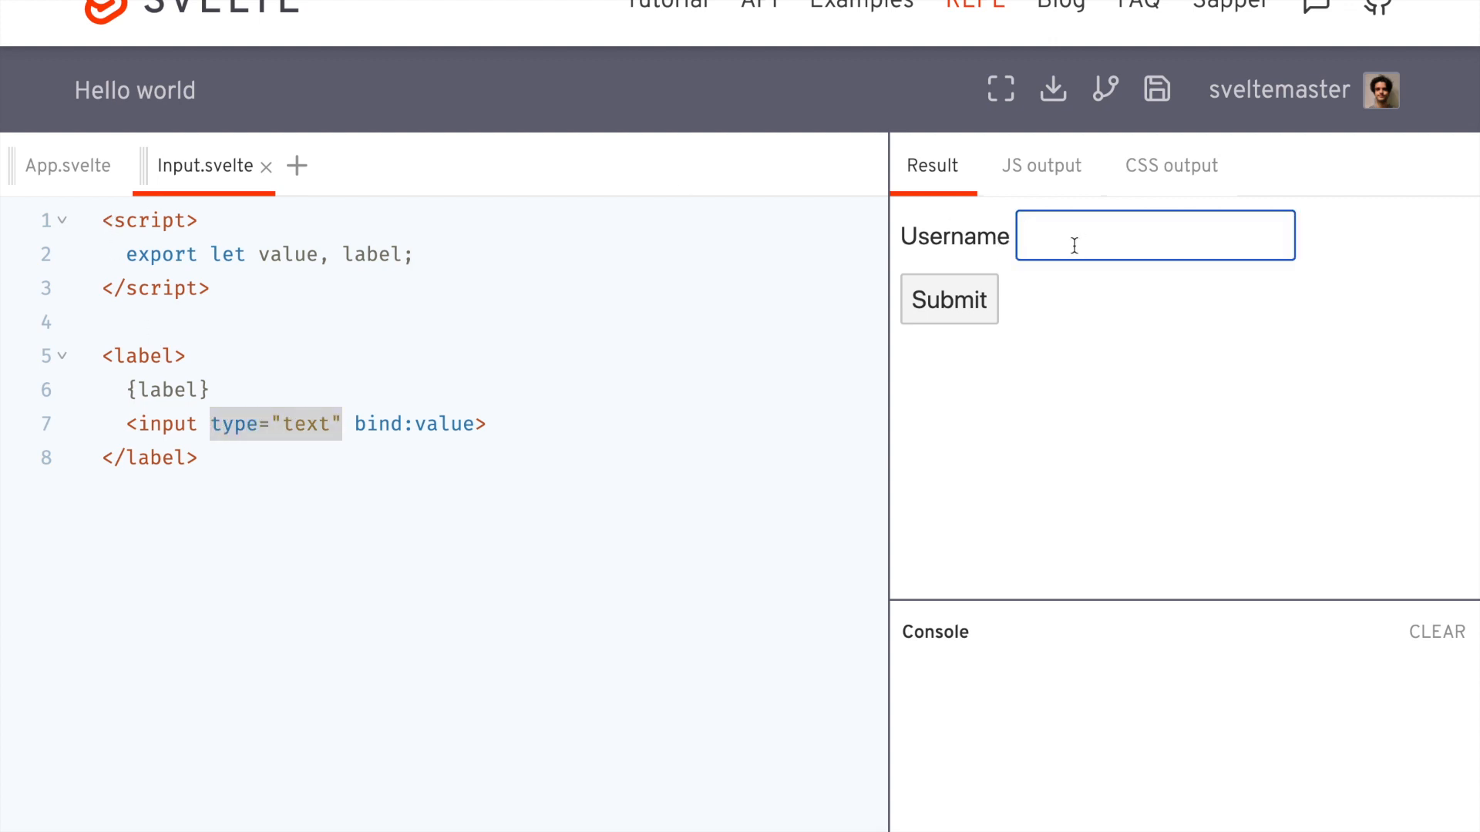
pyautogui.write('sdfs')
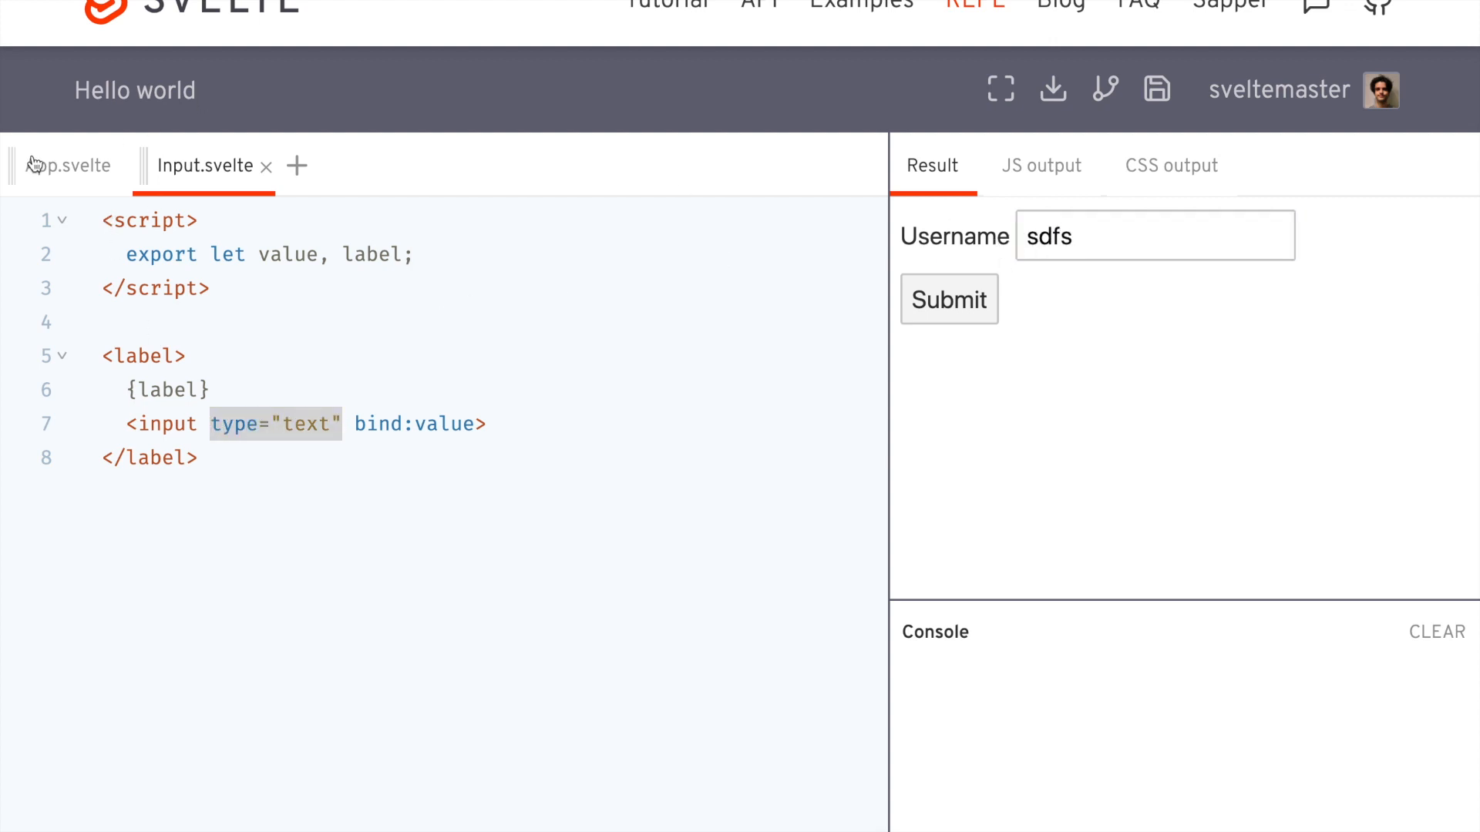
# Step: Duplicate the Username Input in App.svelte as a Password field bound to json.password
pyautogui.click(68, 166)
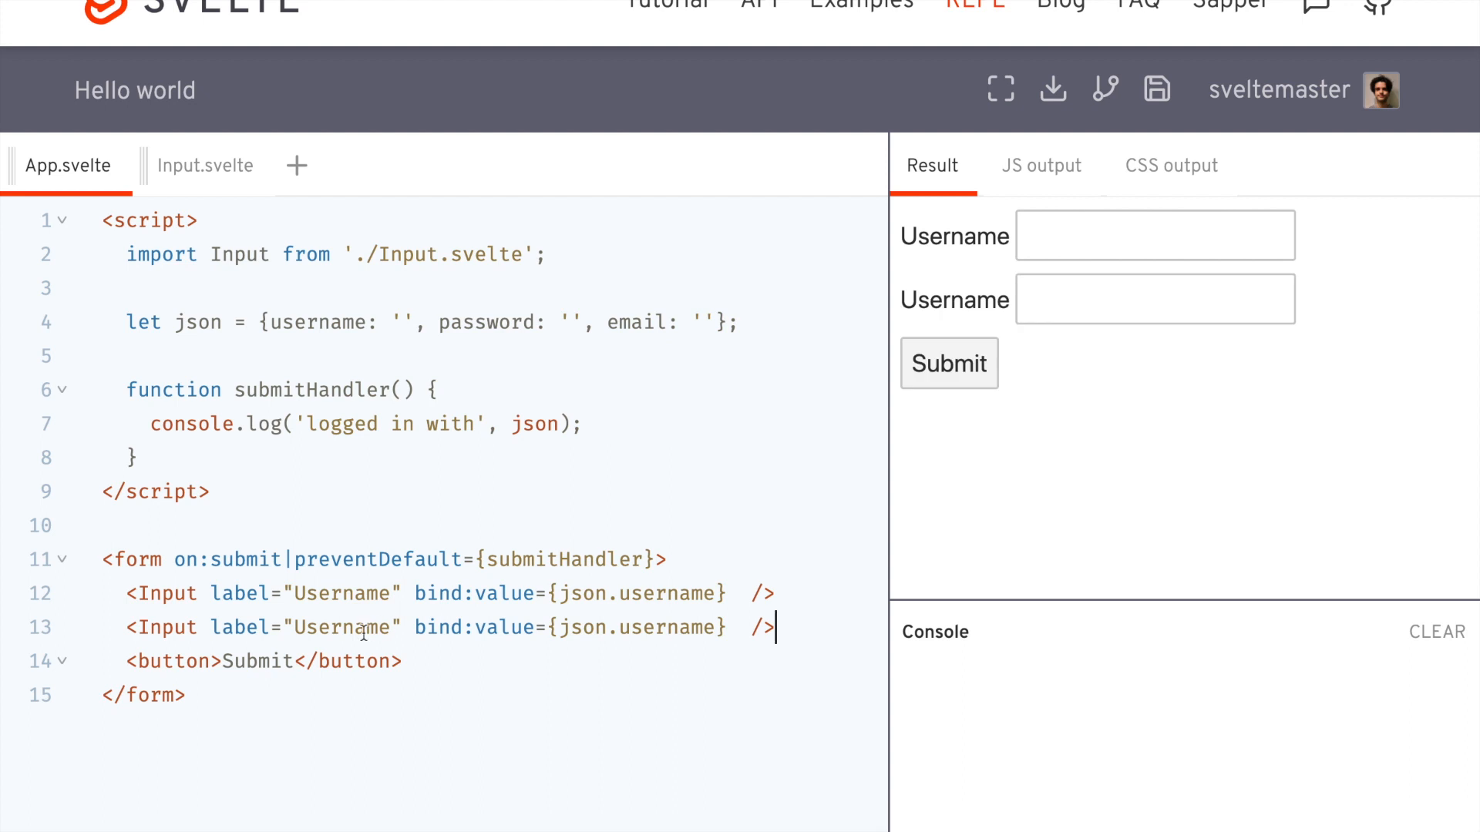
pyautogui.write('Password')
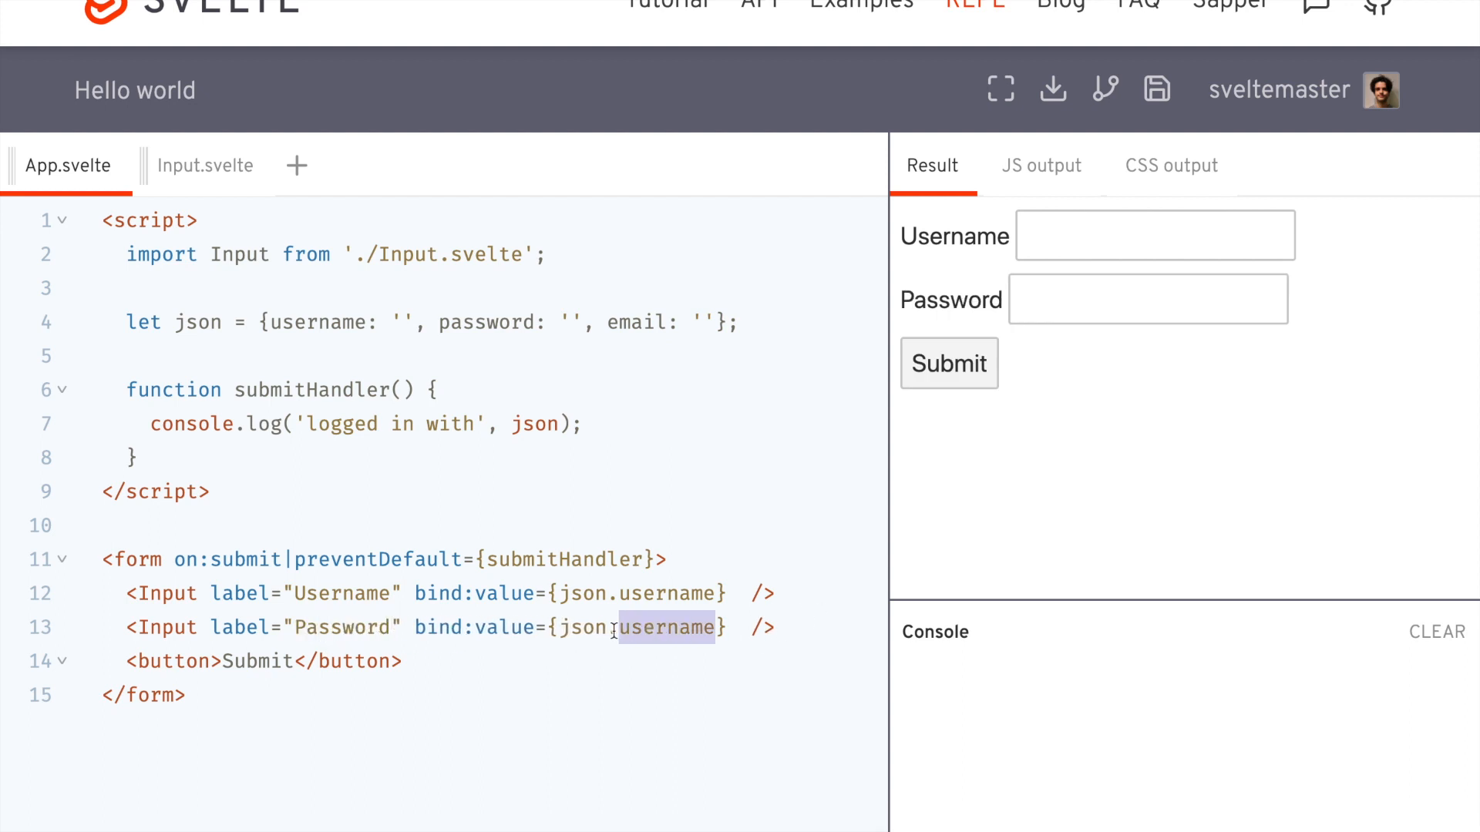
pyautogui.write('password')
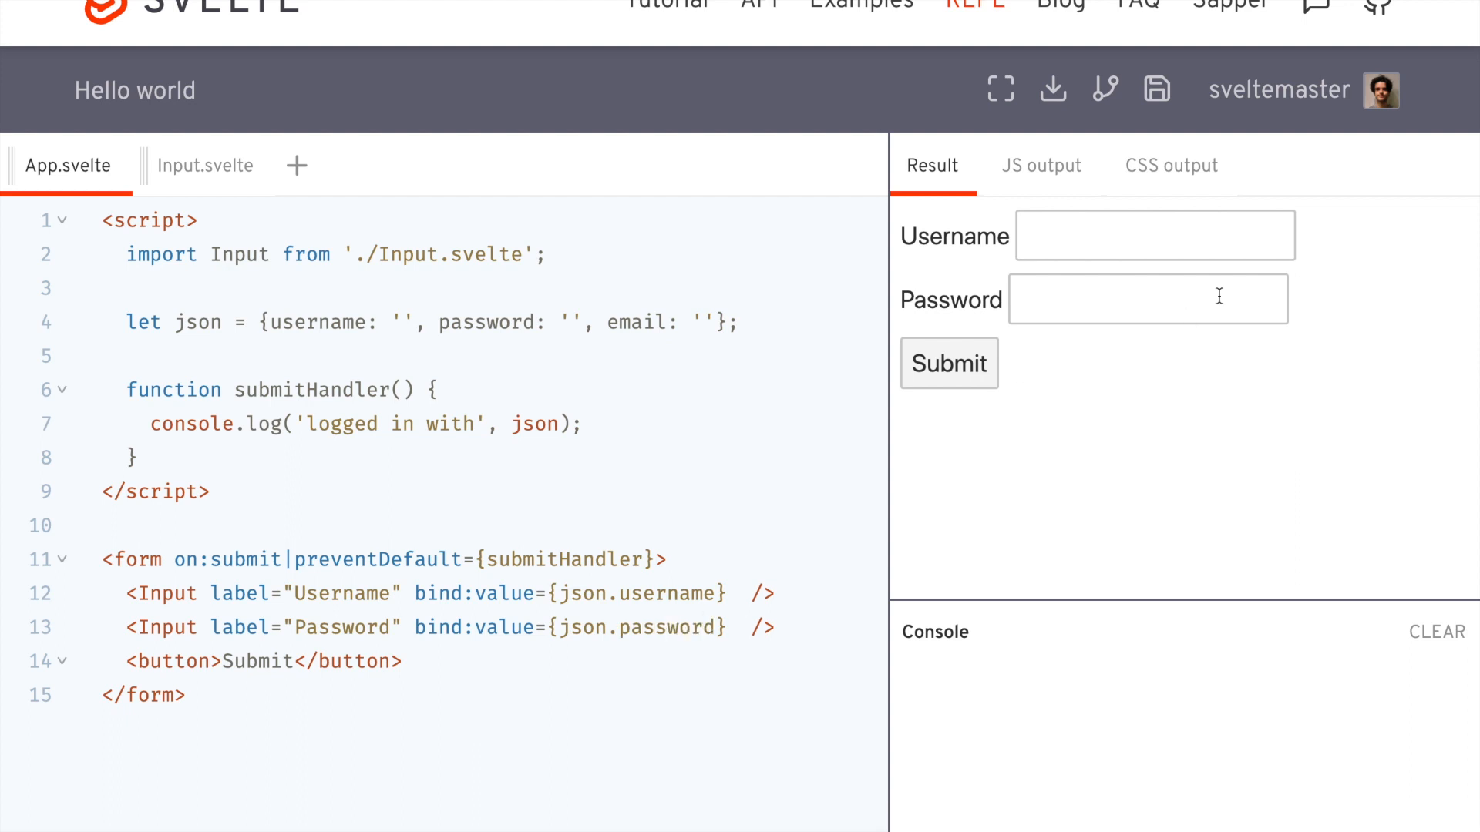
# Step: Export a type prop from Input.svelte and use {type} in place of type="text" on the input
pyautogui.click(208, 166)
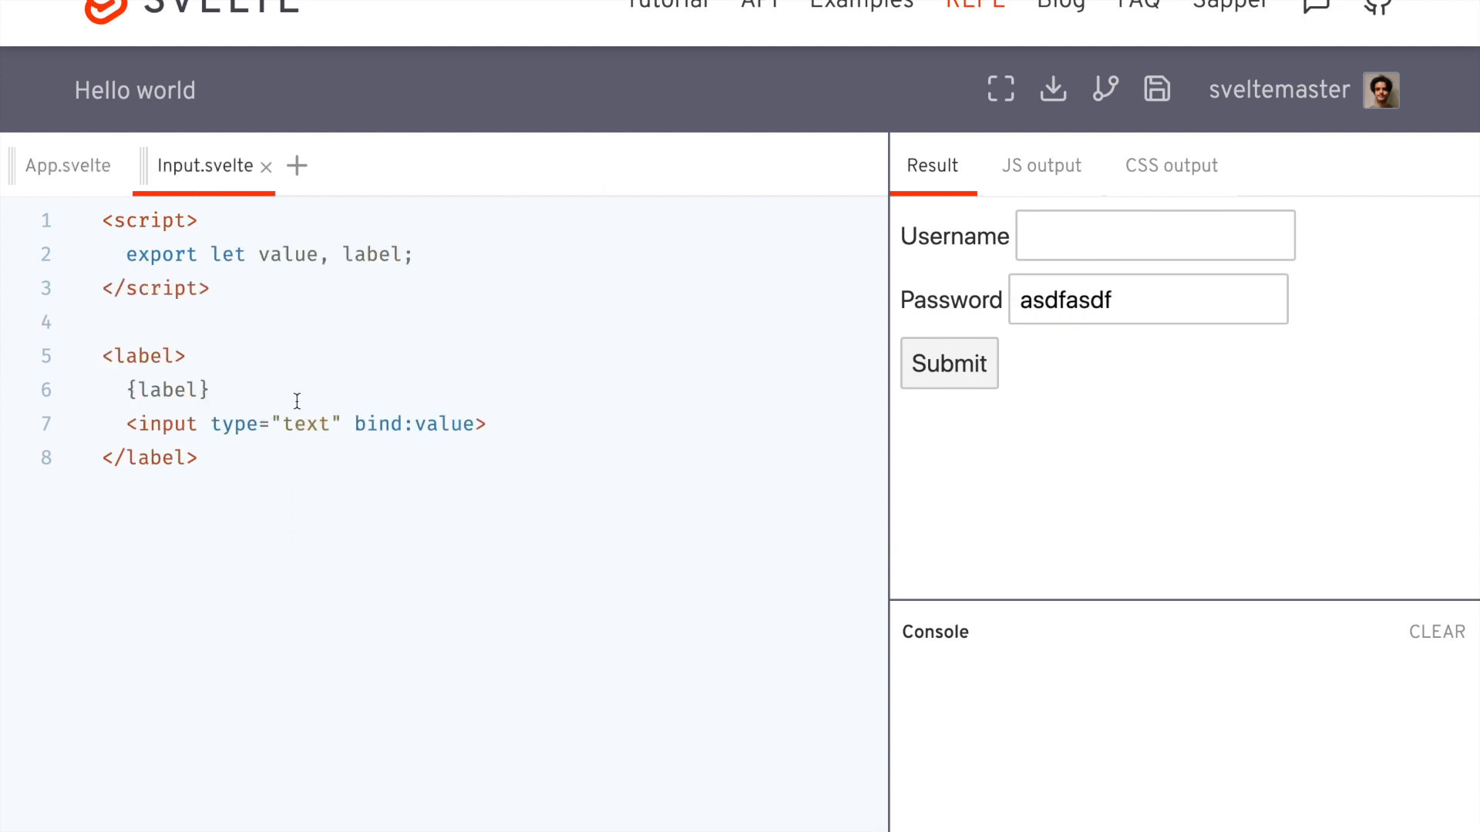
pyautogui.write(',')
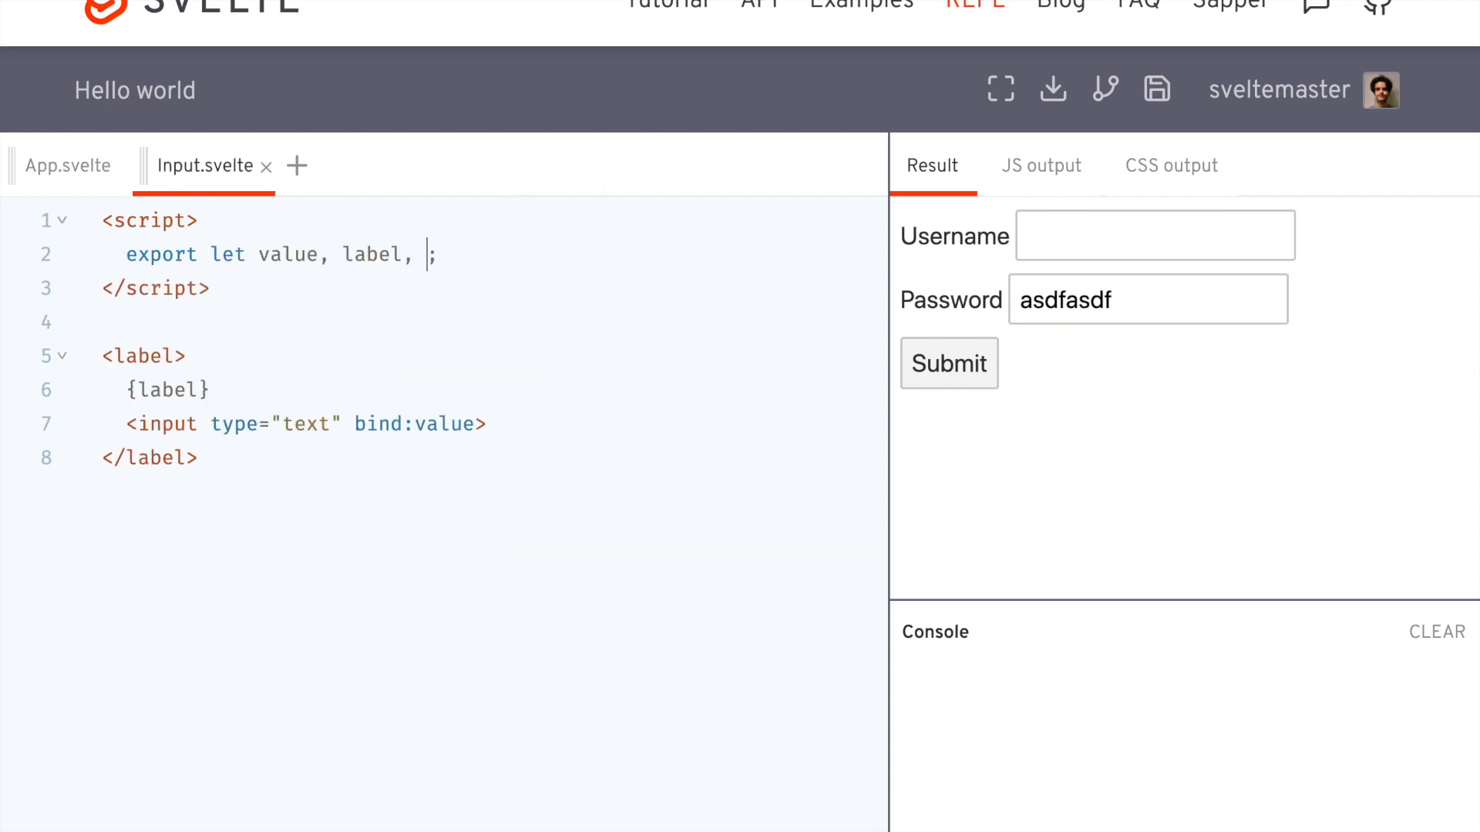
pyautogui.write('type')
pyautogui.click(494, 424)
pyautogui.write('{t')
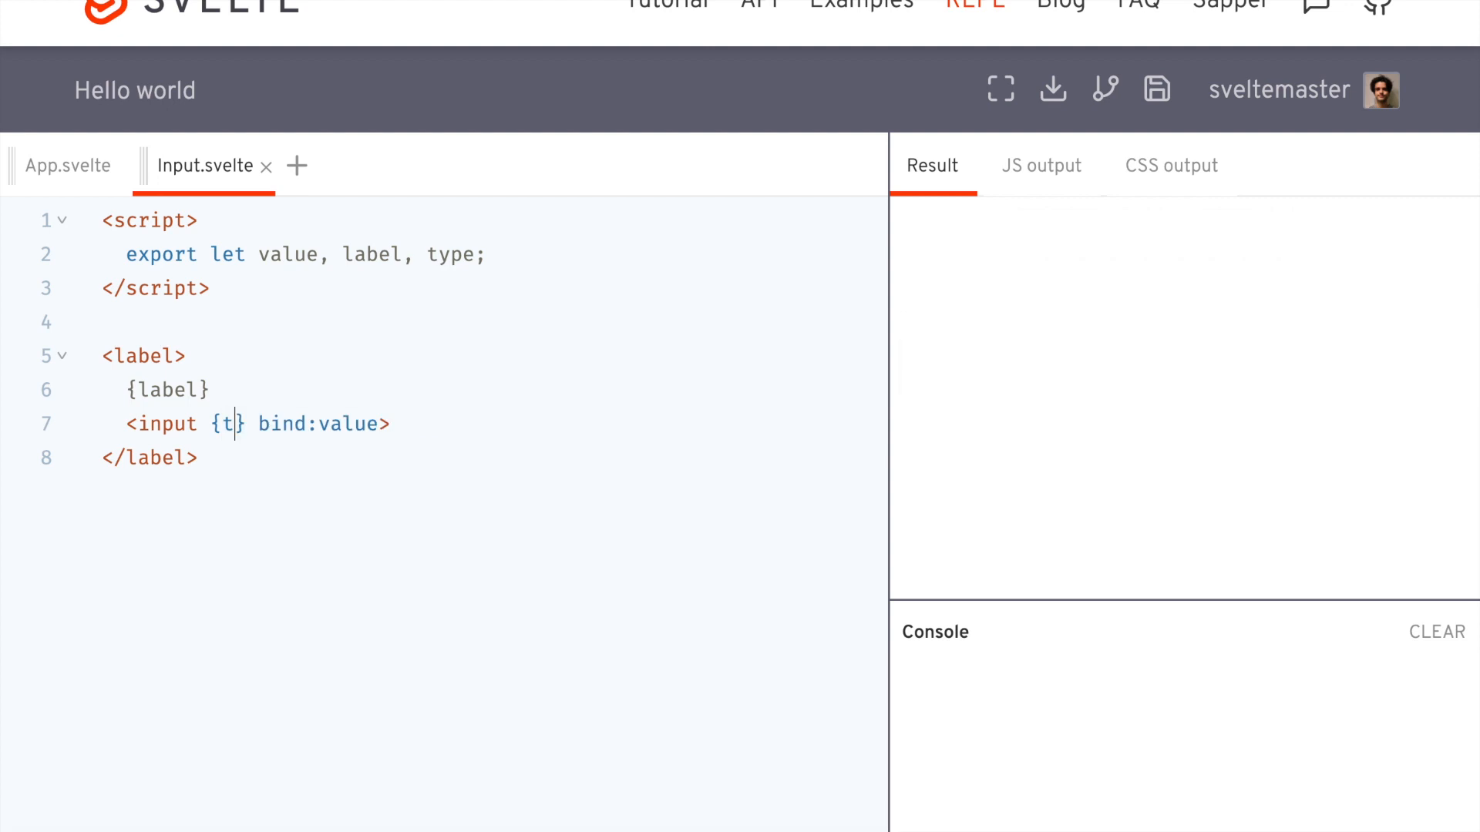
pyautogui.write('ype')
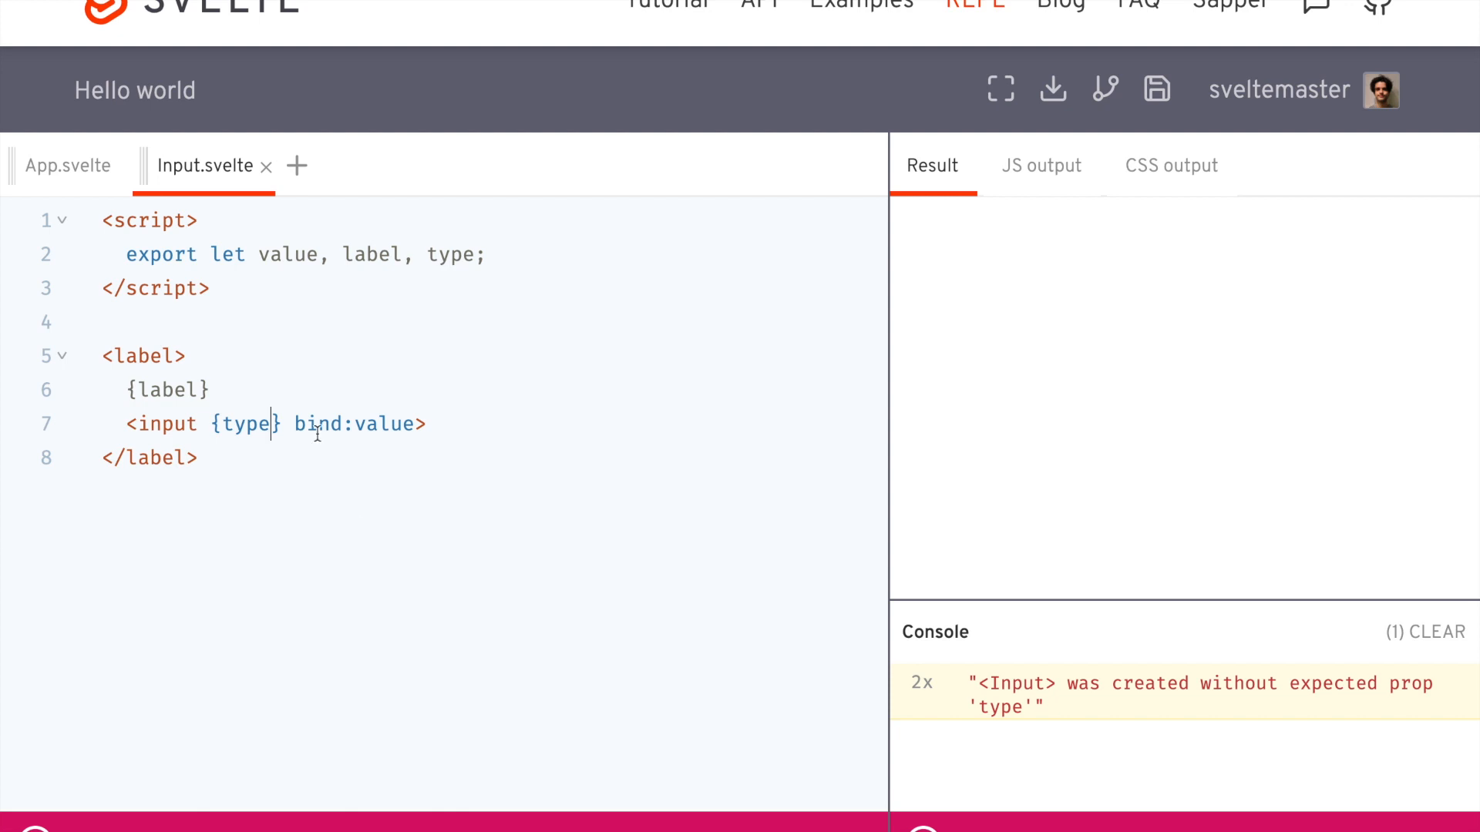
pyautogui.doubleClick(245, 423)
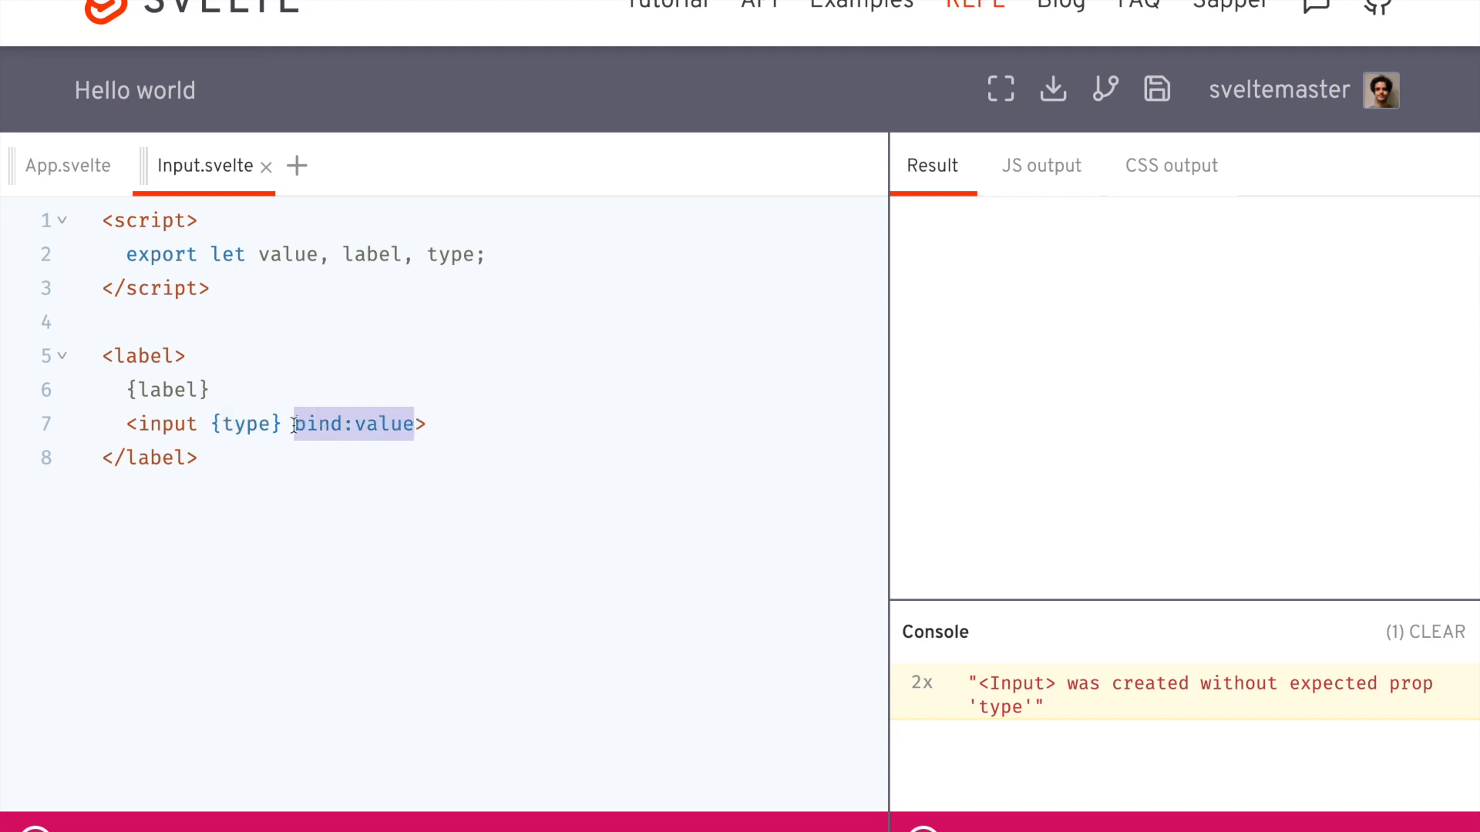
# Step: Remove {type} and write function typeAction(node) { node.type = type; }
pyautogui.press('Backspace')
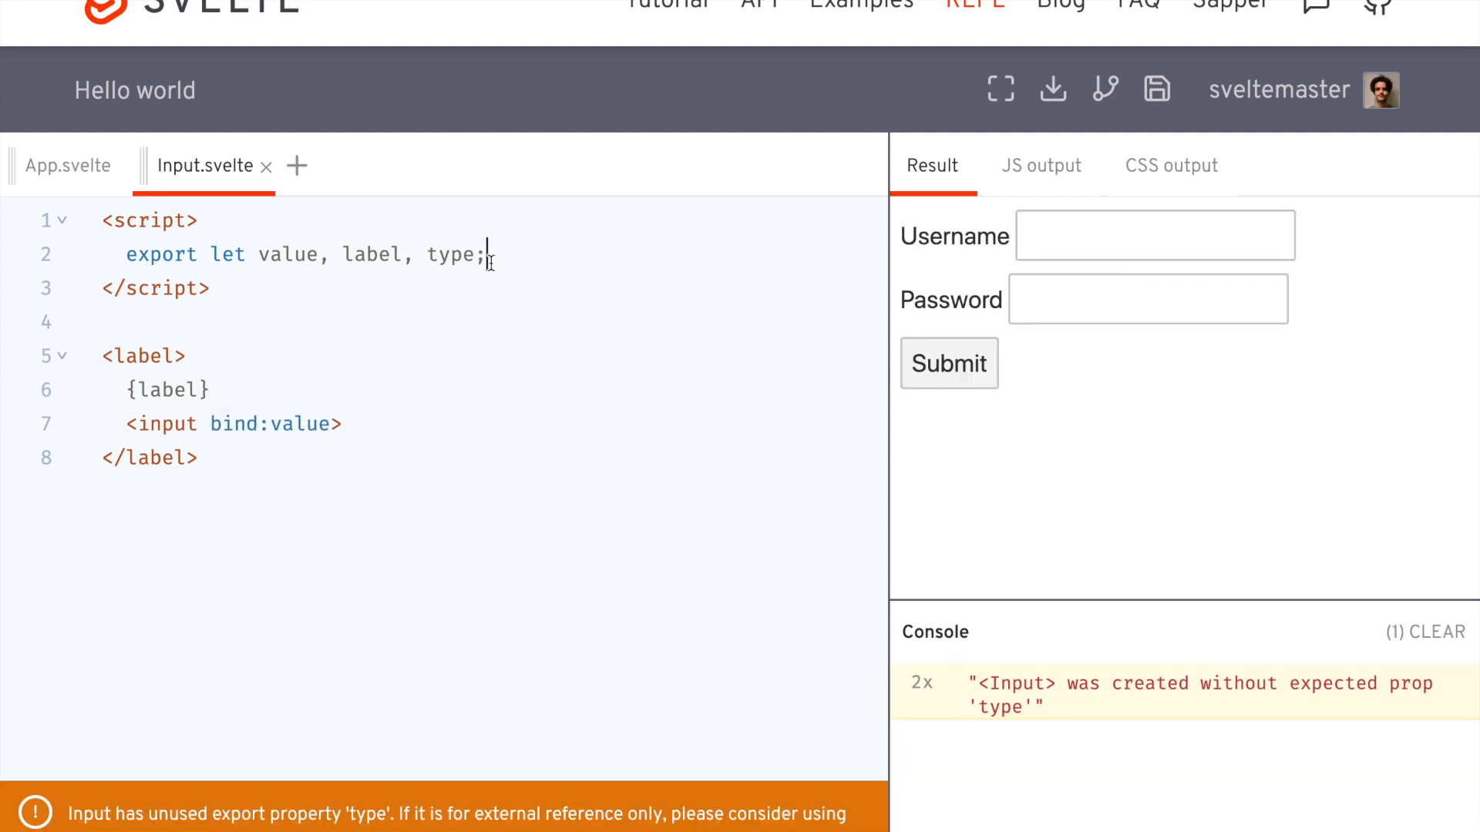
pyautogui.write('function')
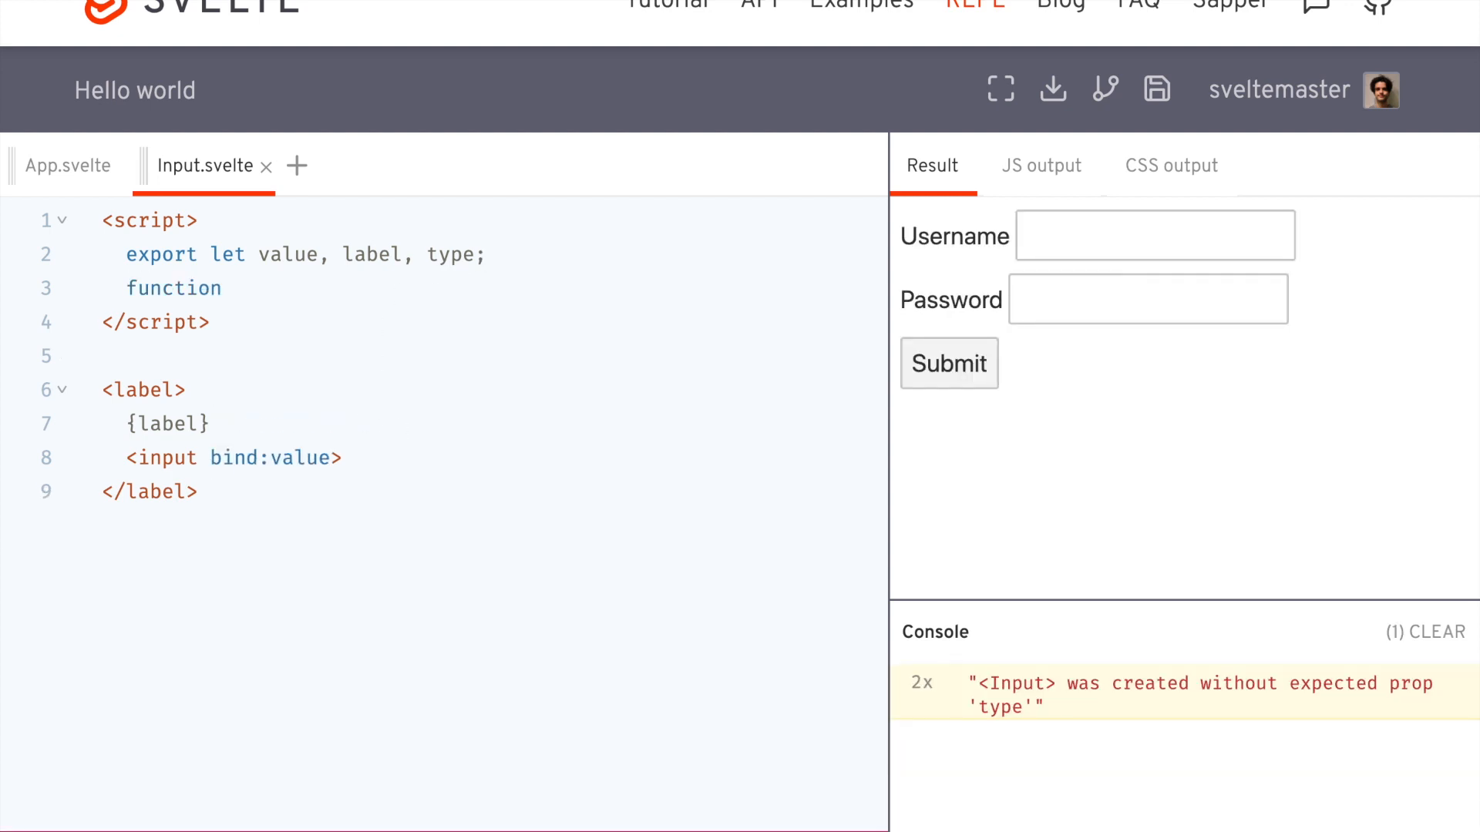
pyautogui.write('type')
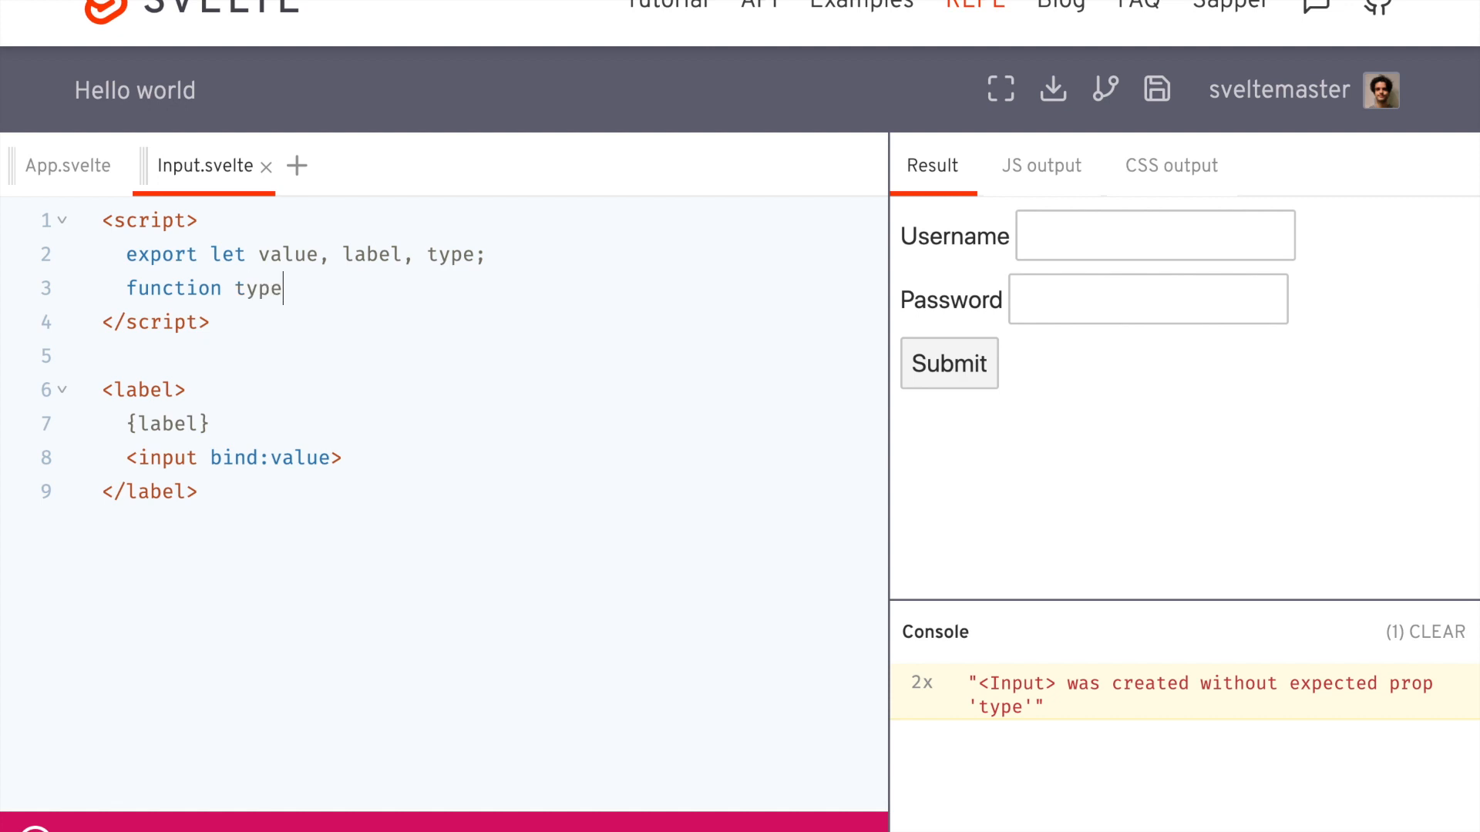
pyautogui.write('Action()')
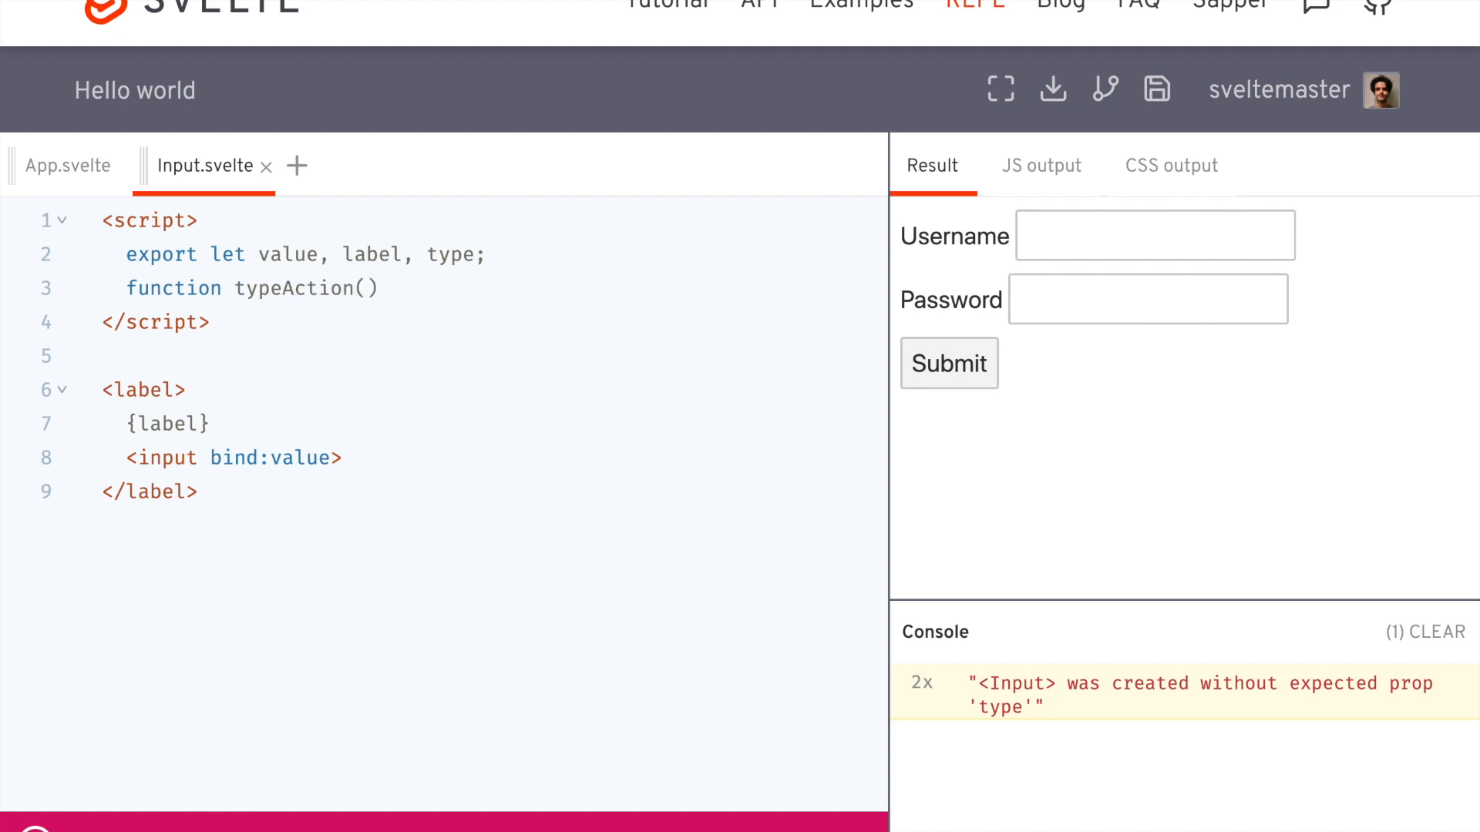
pyautogui.write('(node) {')
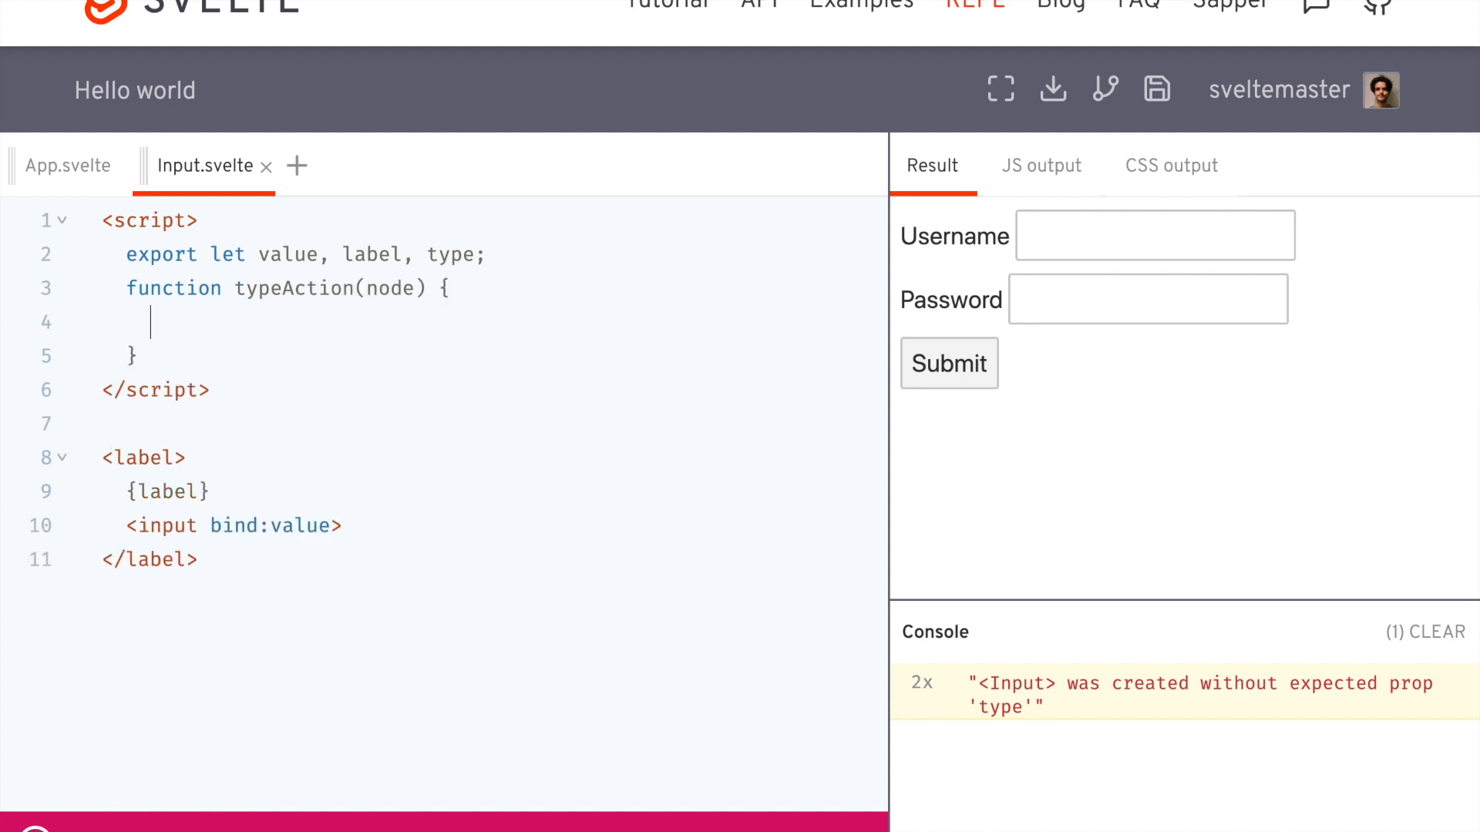
pyautogui.write('node.type =')
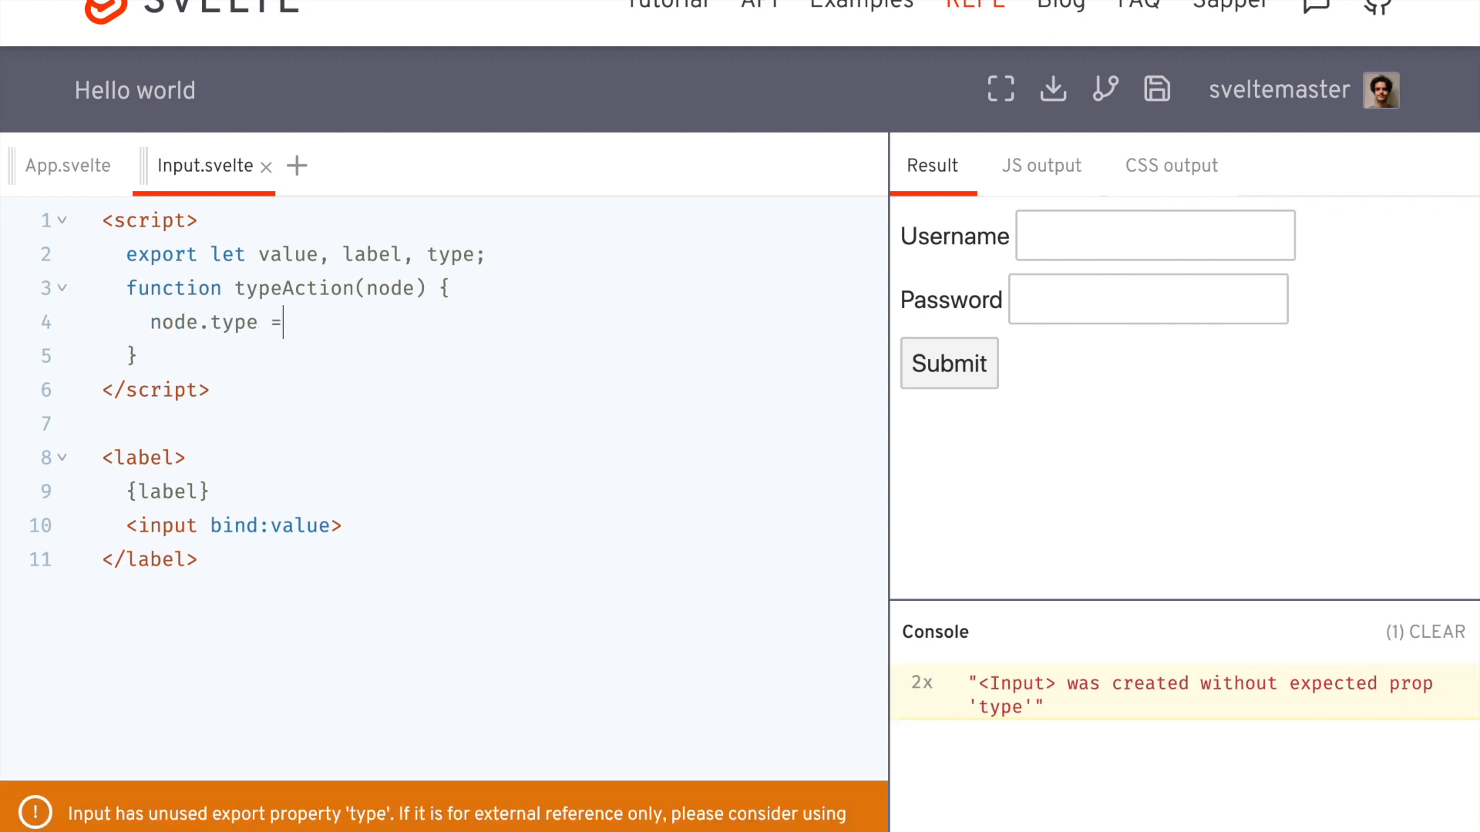
pyautogui.write('type;')
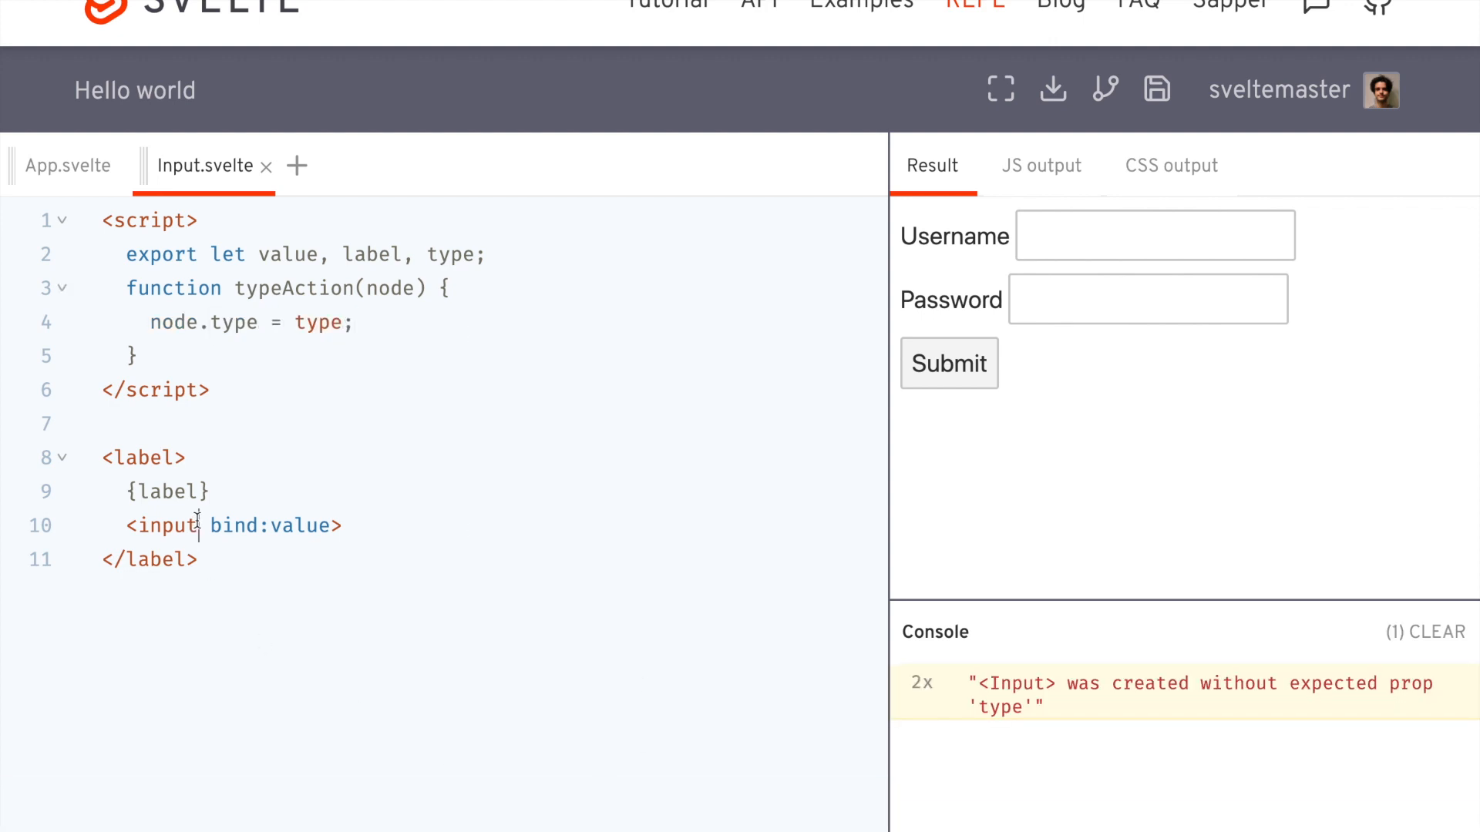
# Step: Apply the action to the input with use:typeAction
pyautogui.write('use:')
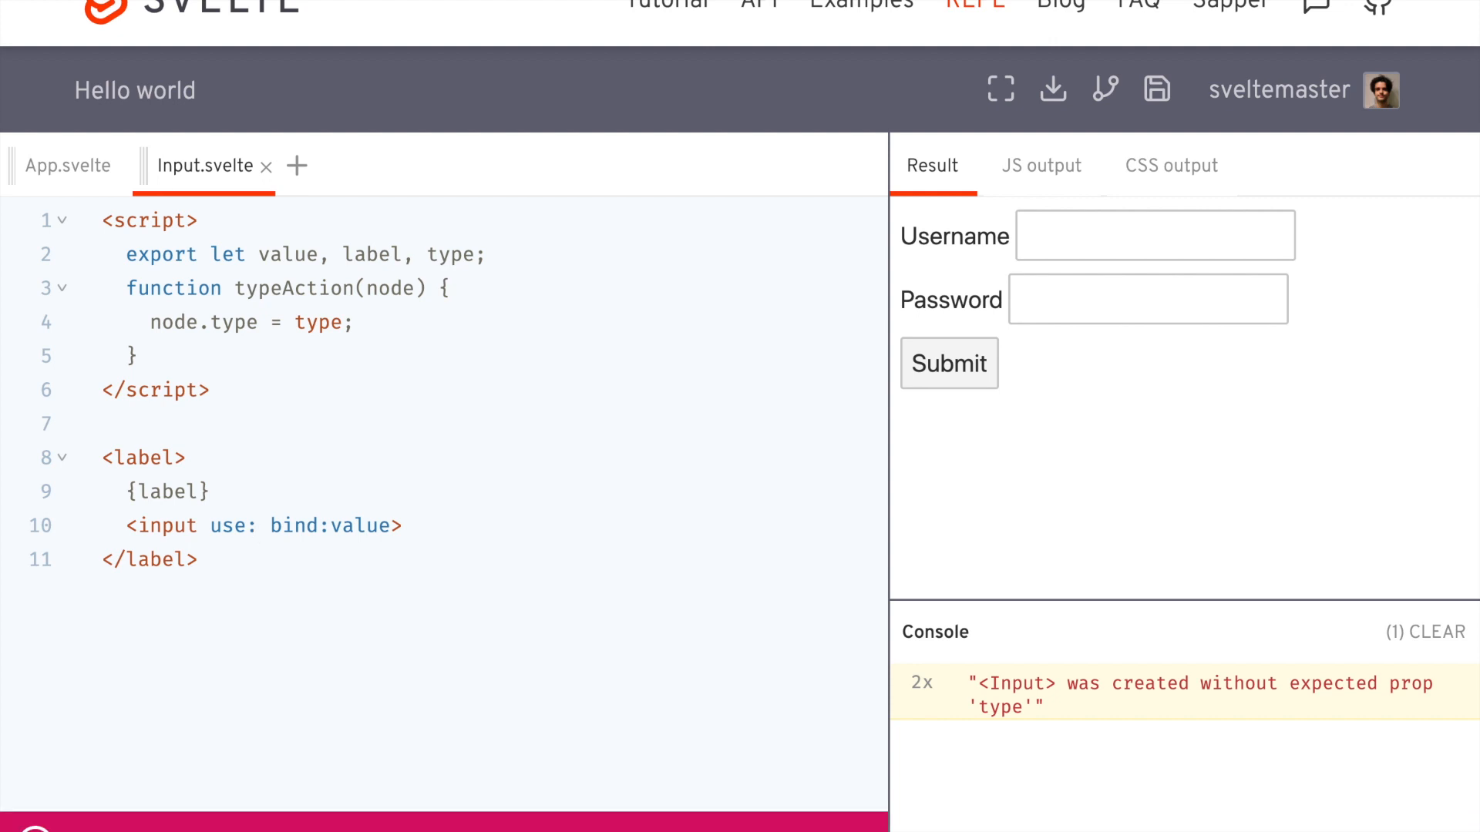
pyautogui.write('typeAction')
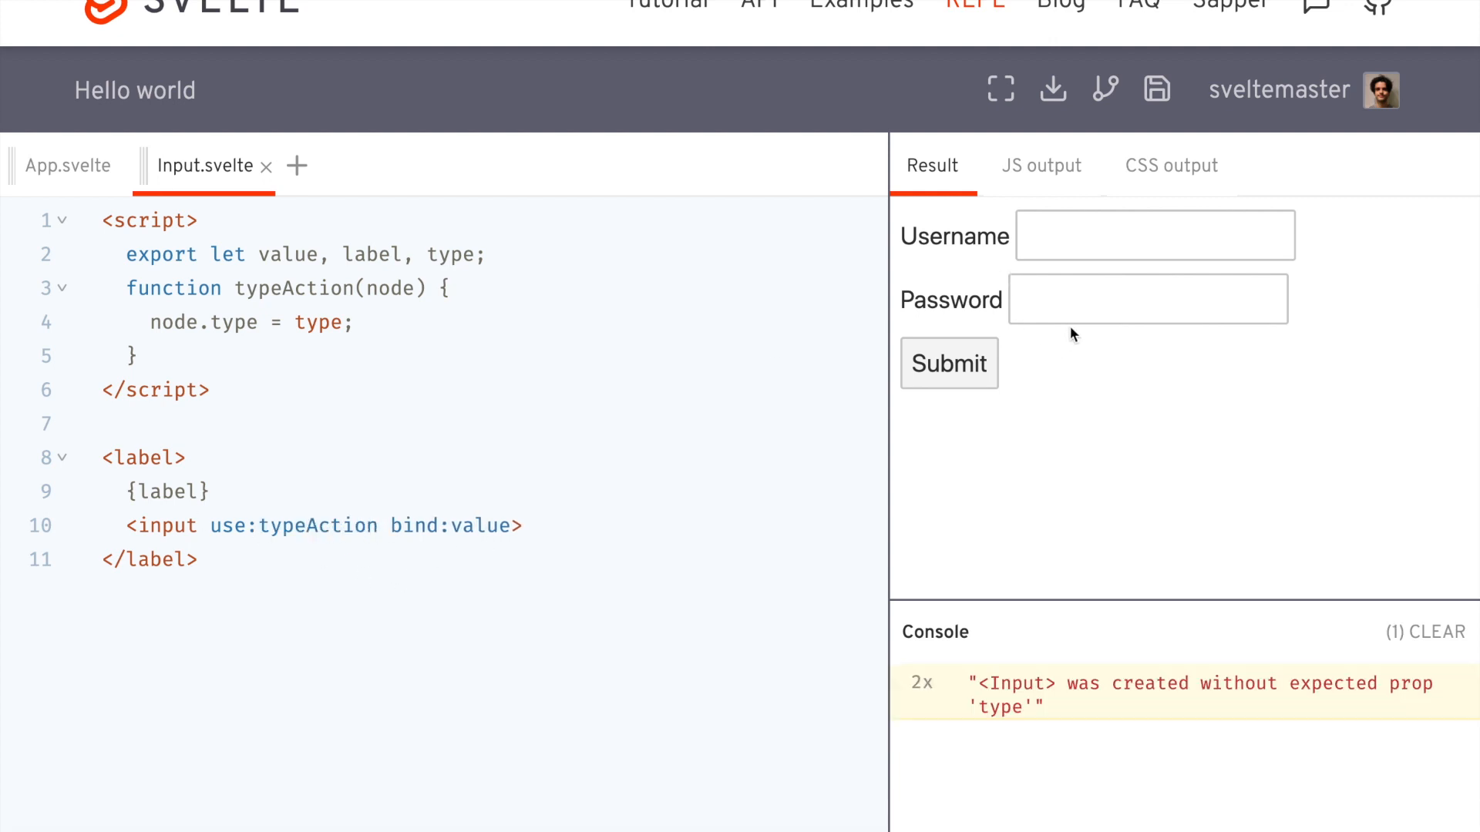
# Step: Pass type="password" to the Password Input so its field is masked
pyautogui.click(67, 164)
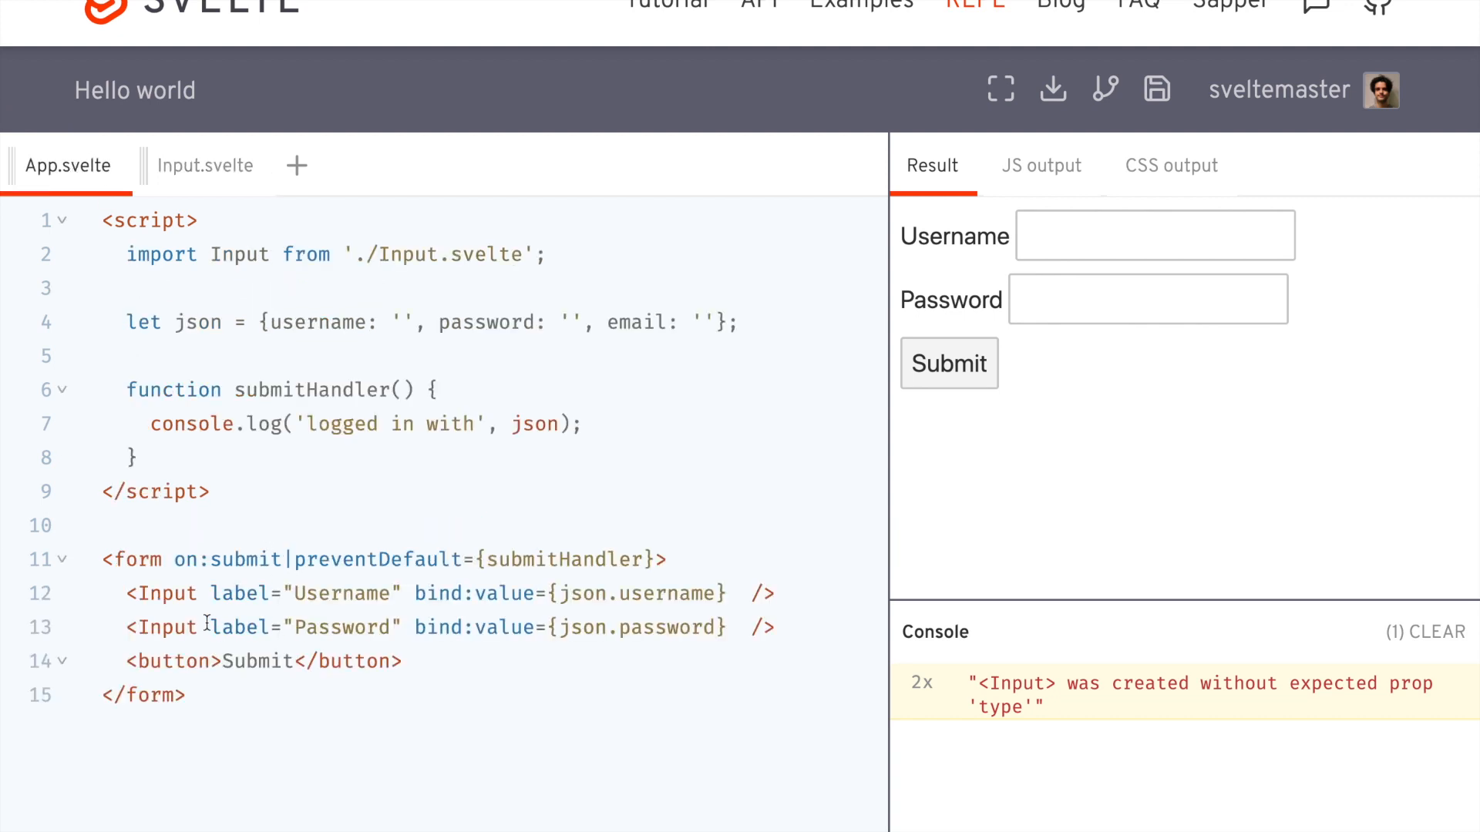
pyautogui.write('type="passw')
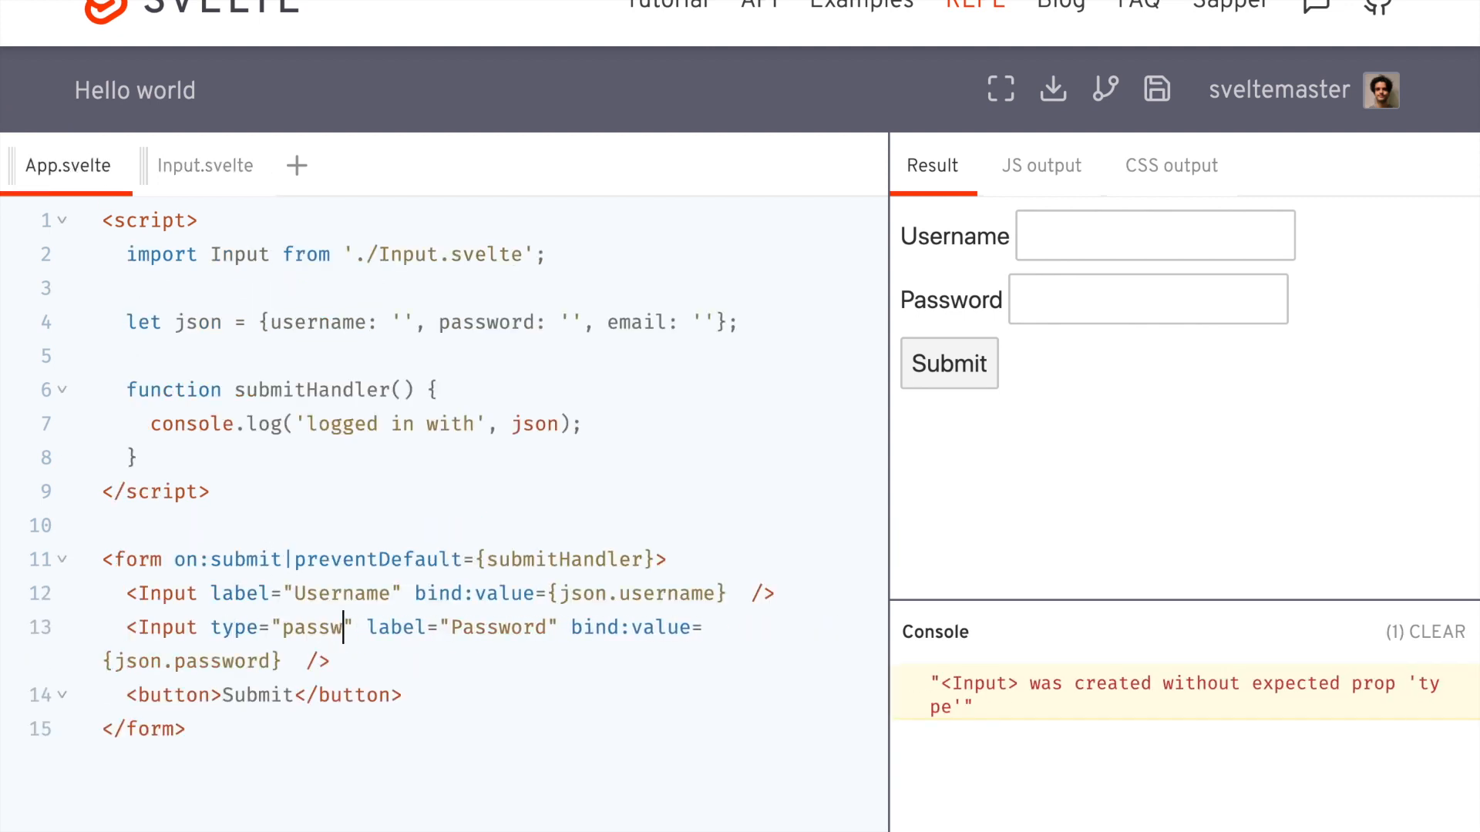
pyautogui.write('ord')
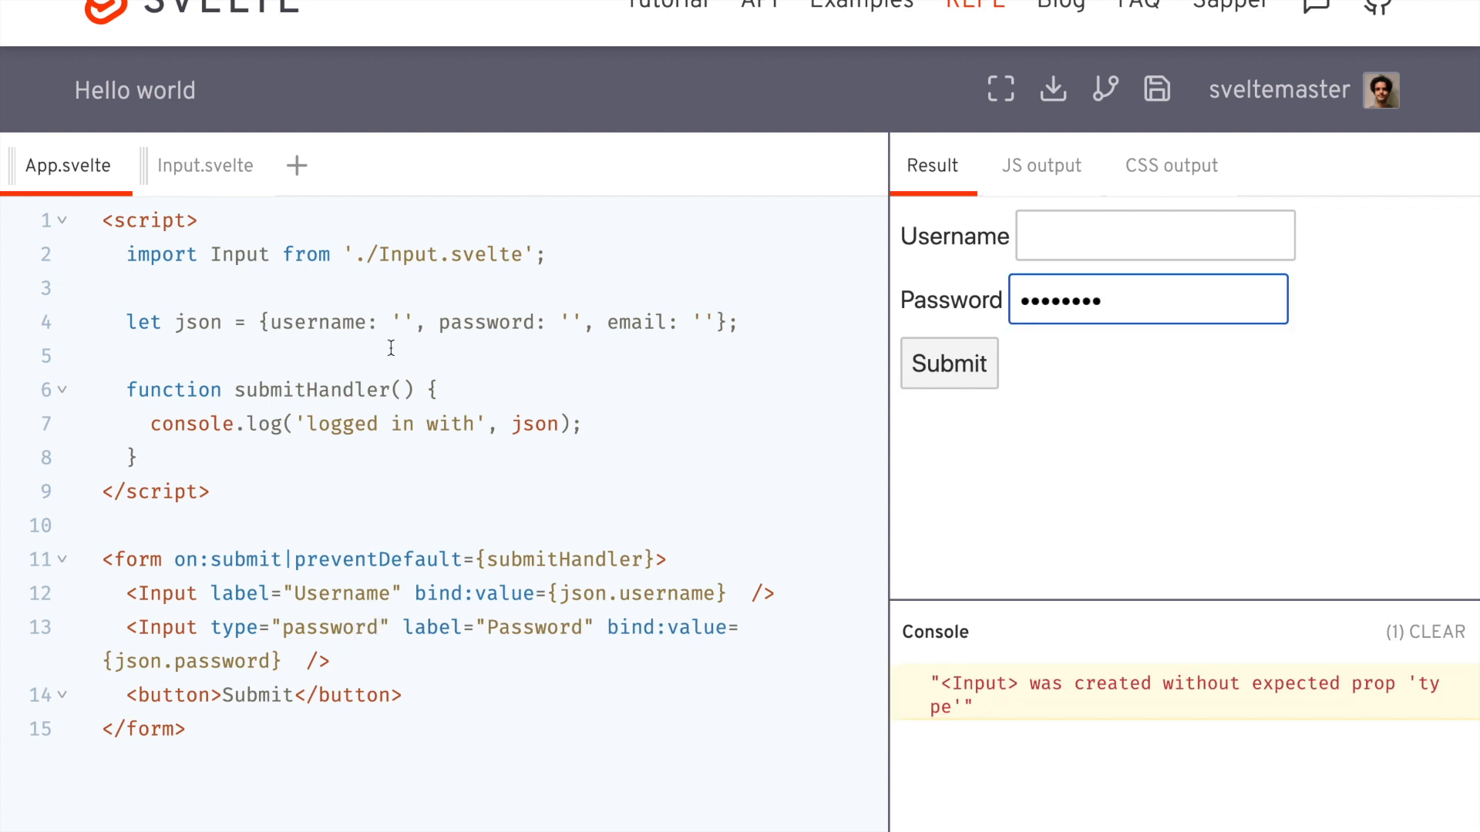
# Step: Duplicate the Password Input line in App.svelte as a third Input with type="email"
pyautogui.click(203, 165)
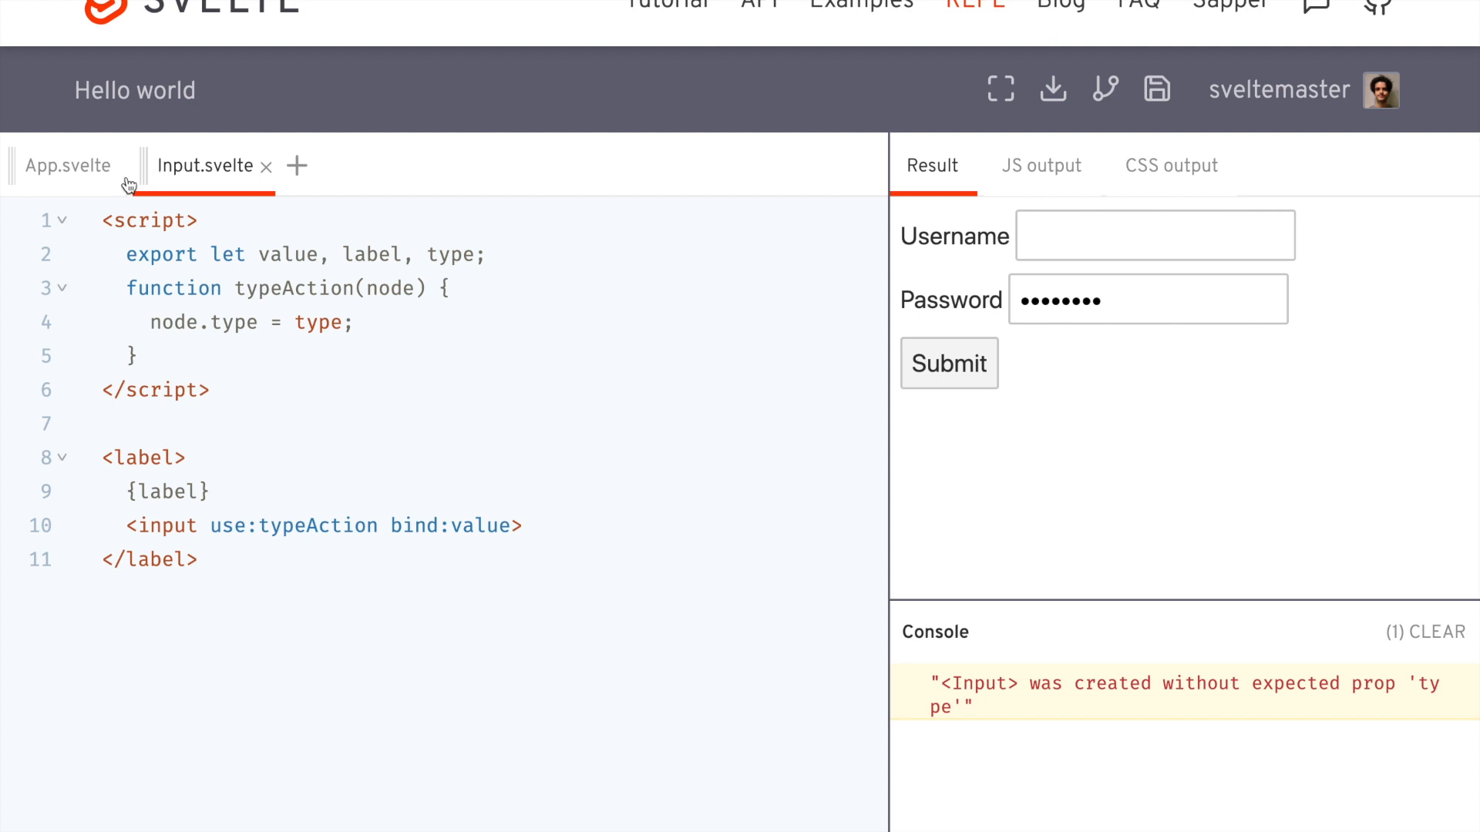
pyautogui.click(66, 165)
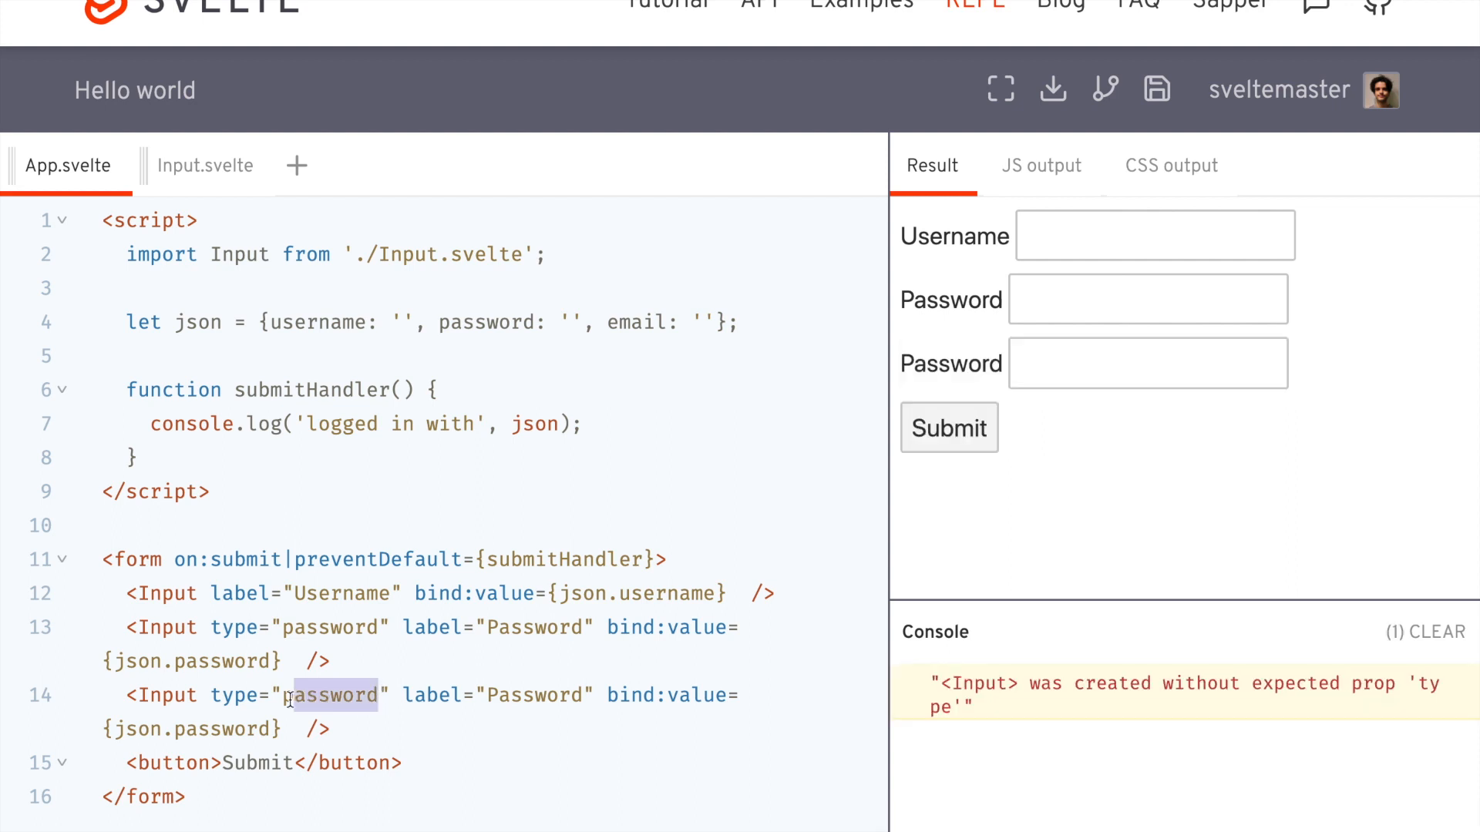
pyautogui.write('email')
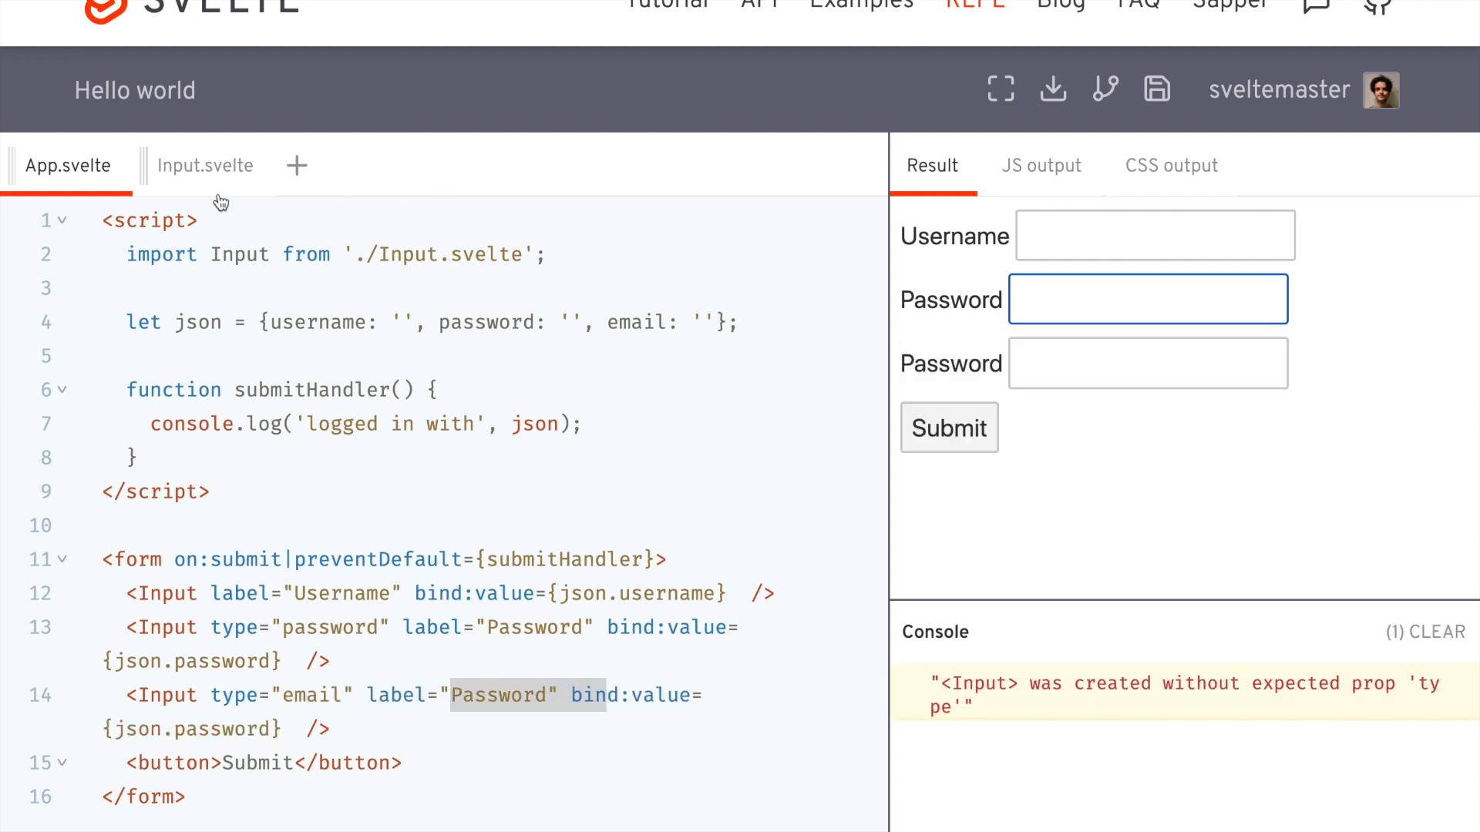
# Step: Reopen Input.svelte to review the unchanged typeAction function
pyautogui.click(212, 165)
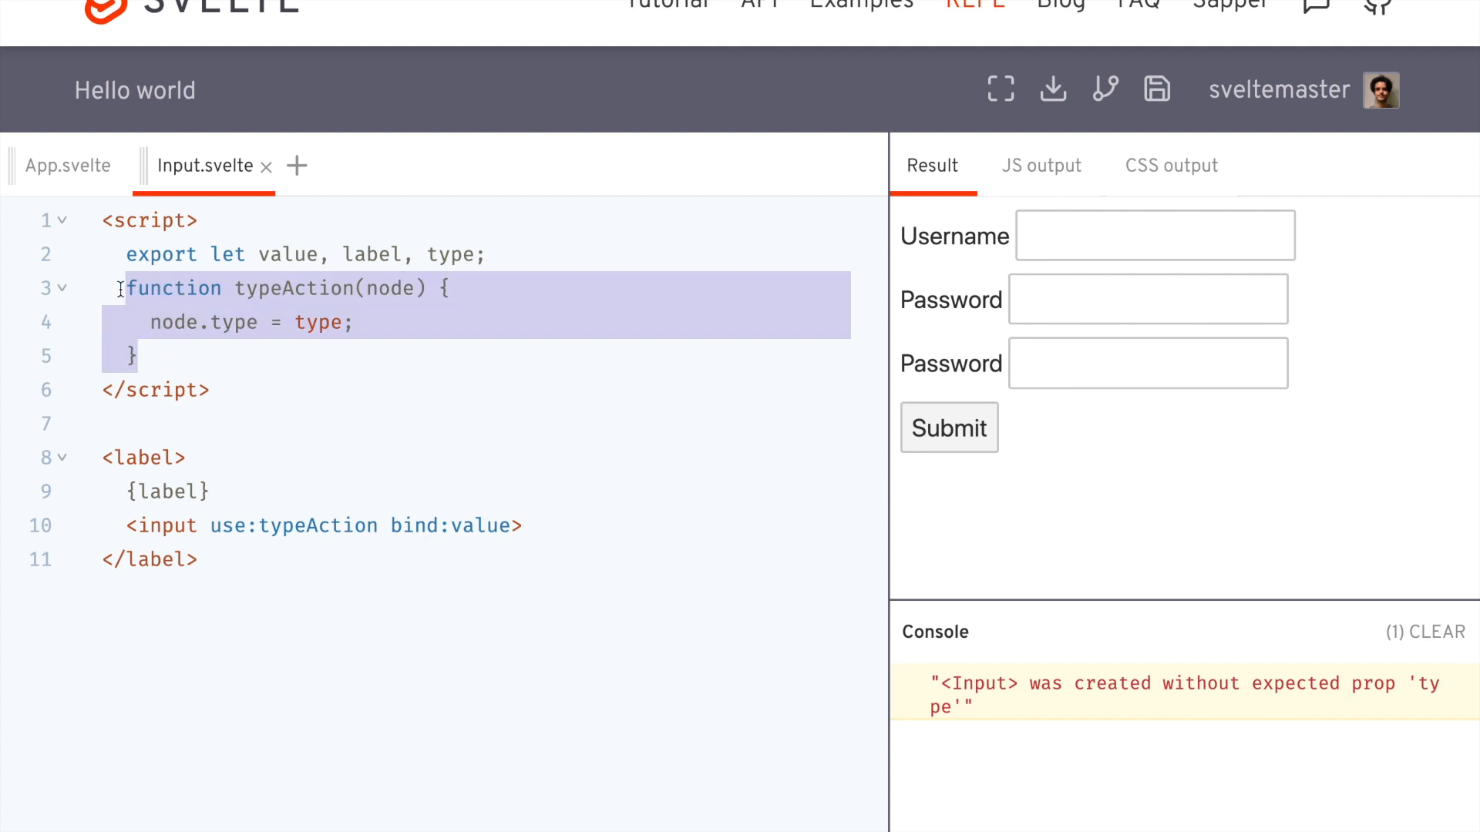
pyautogui.moveTo(196, 346)
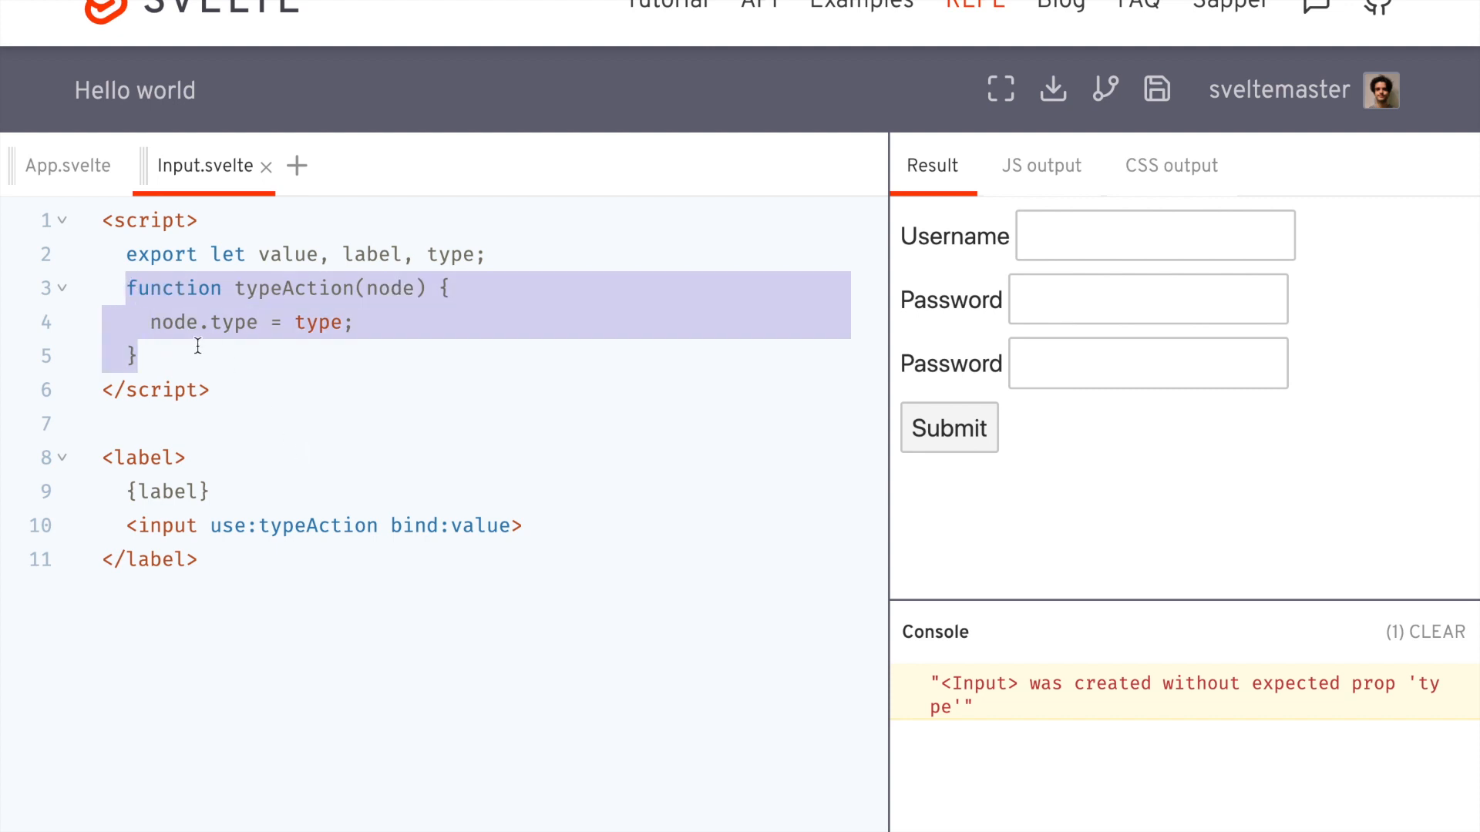